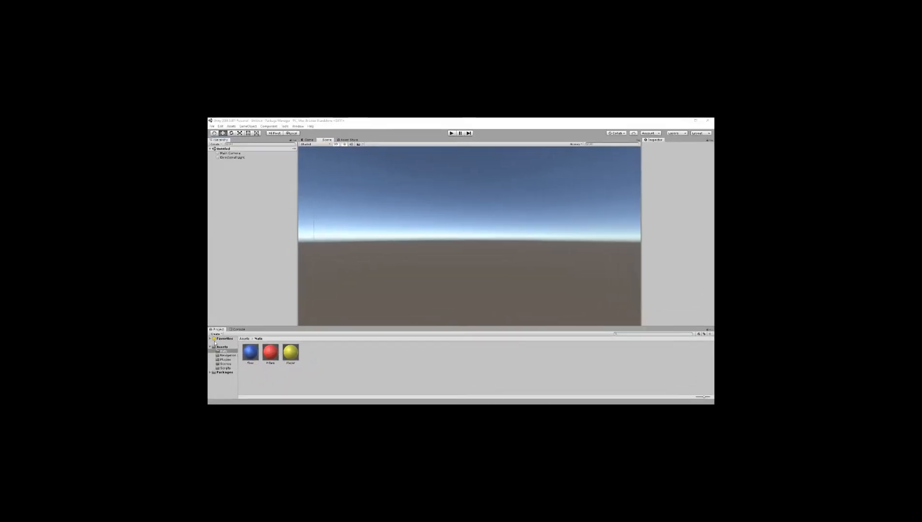
# Create a UI Canvas in the Hierarchy for the interface
pyautogui.click(696, 121)
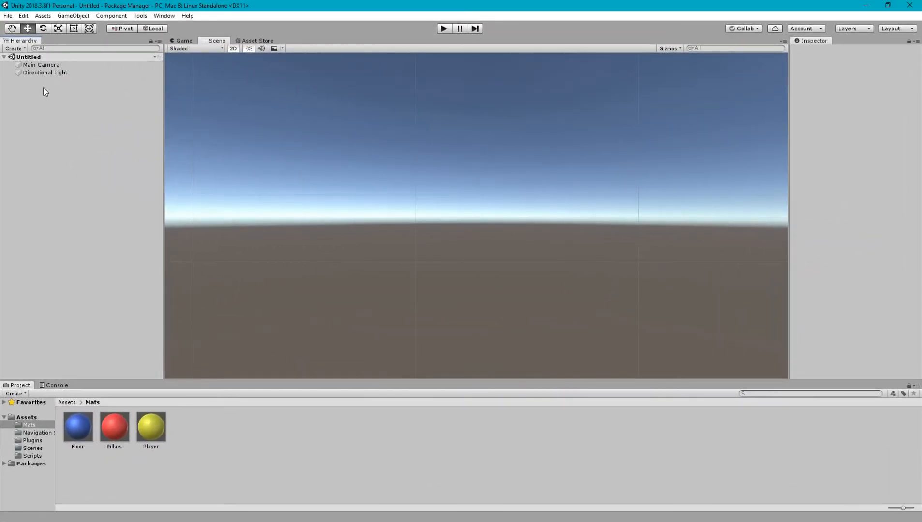
pyautogui.rightClick(44, 91)
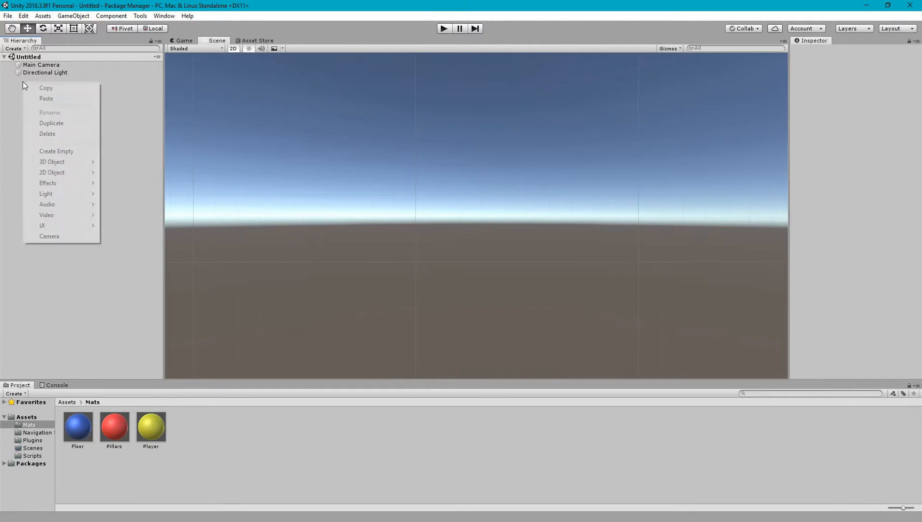
pyautogui.moveTo(75, 124)
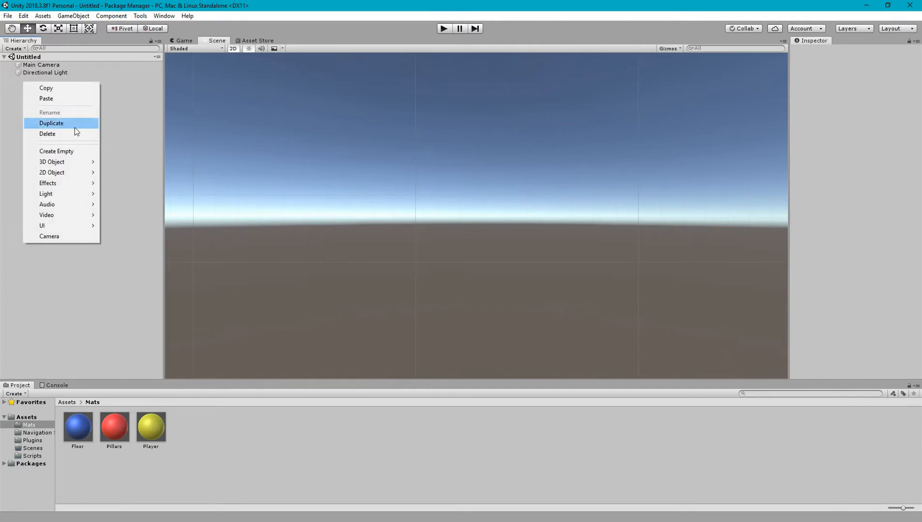
pyautogui.click(27, 87)
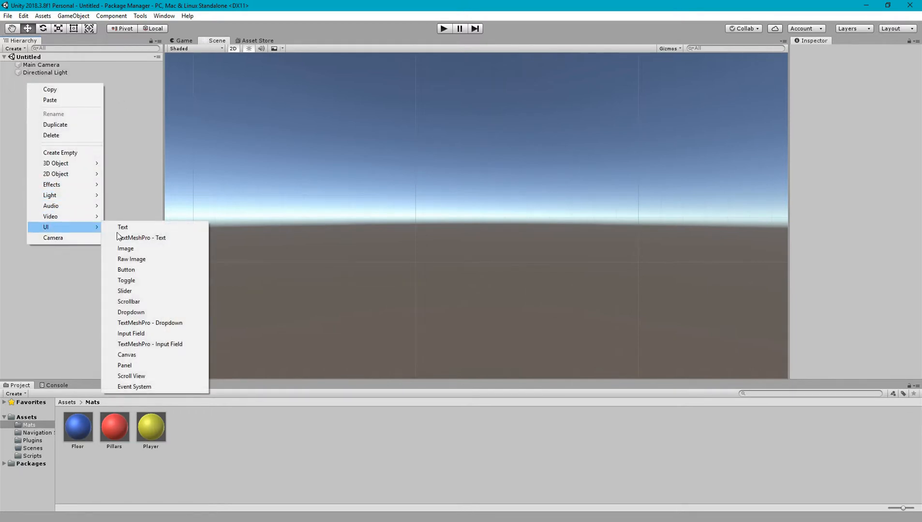
pyautogui.click(126, 354)
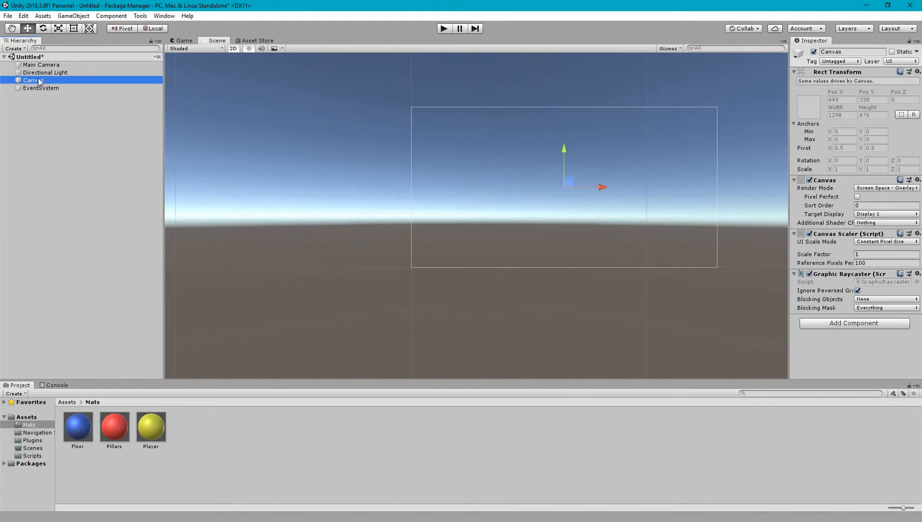
# Add a UI Button as a child of the Canvas
pyautogui.rightClick(30, 80)
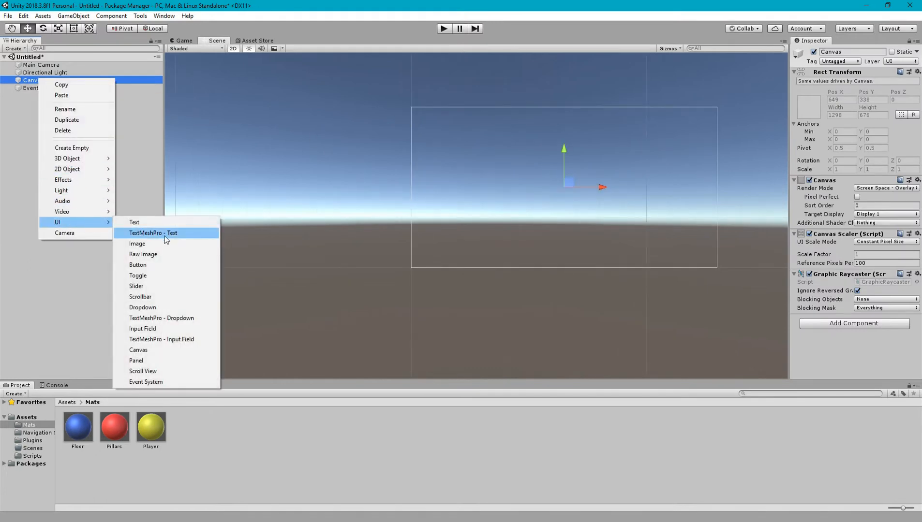
pyautogui.click(138, 265)
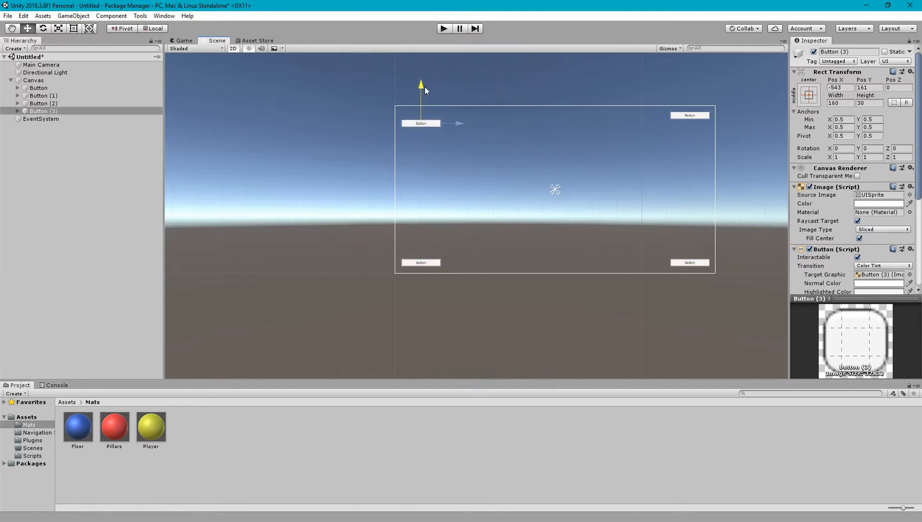
# Preview the corner buttons in the Game view and bring up the aspect ratio list
pyautogui.click(183, 40)
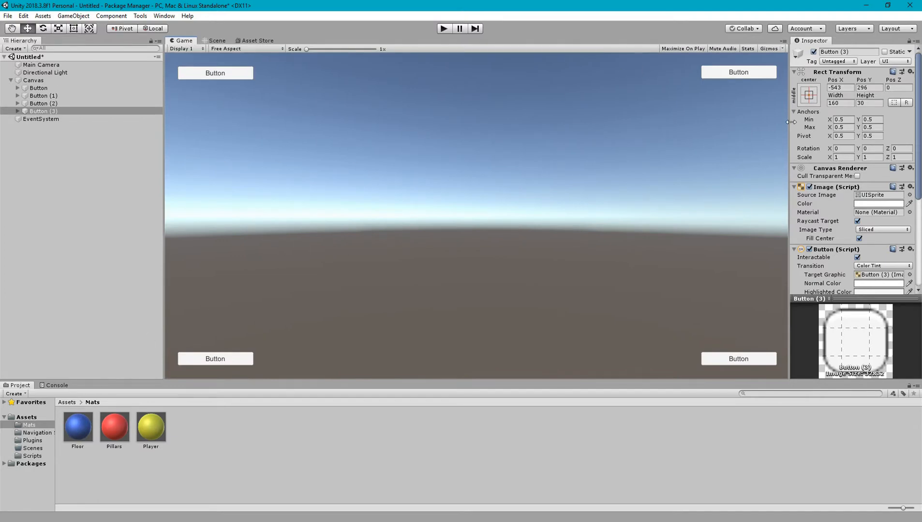
pyautogui.moveTo(207, 115)
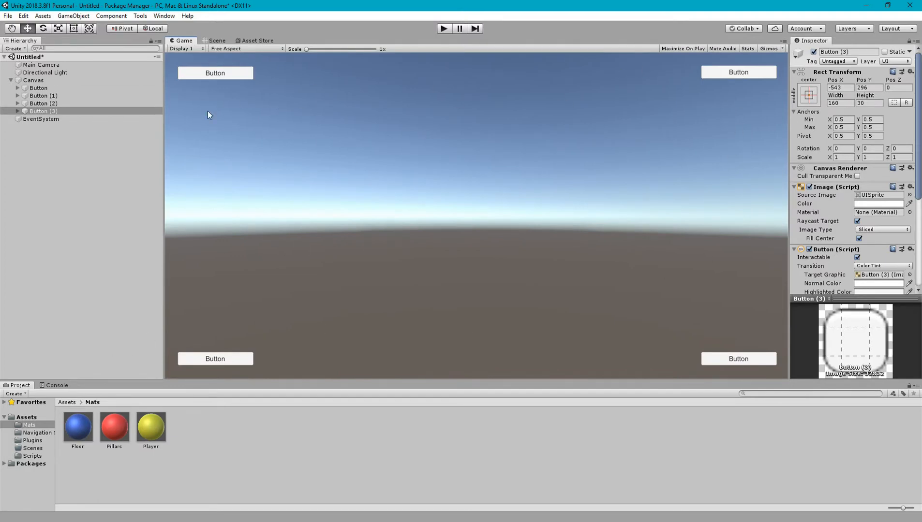
pyautogui.moveTo(213, 99)
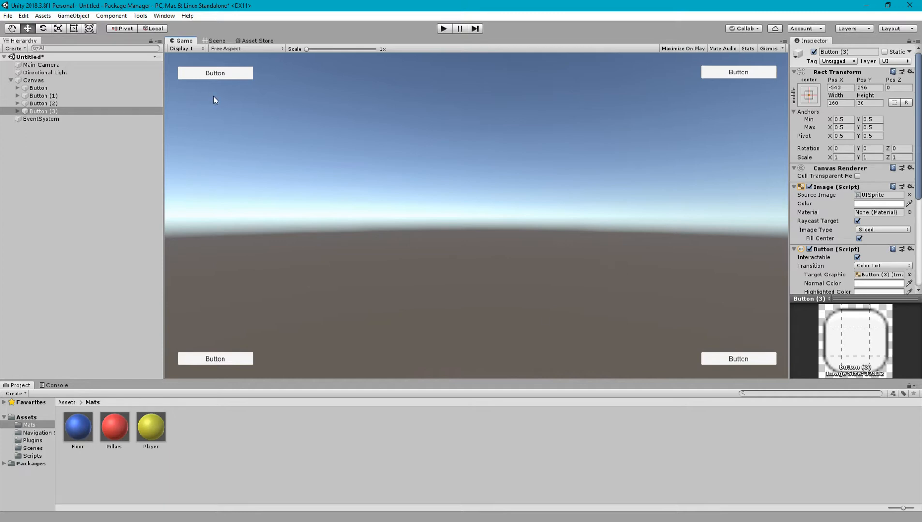
pyautogui.moveTo(248, 54)
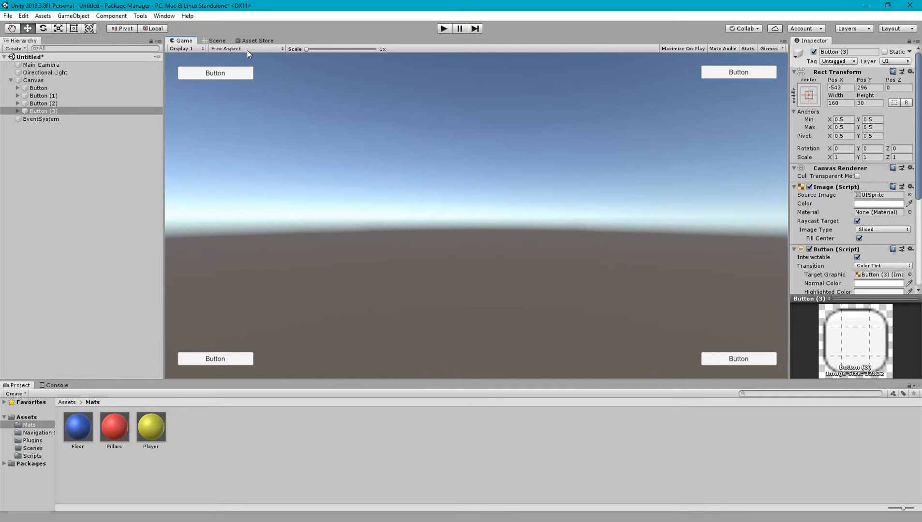
pyautogui.moveTo(225, 109)
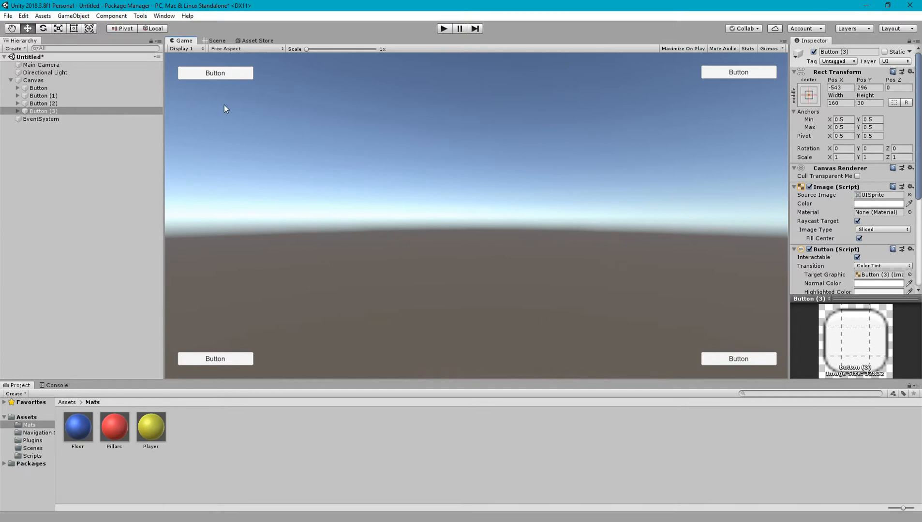
pyautogui.click(41, 119)
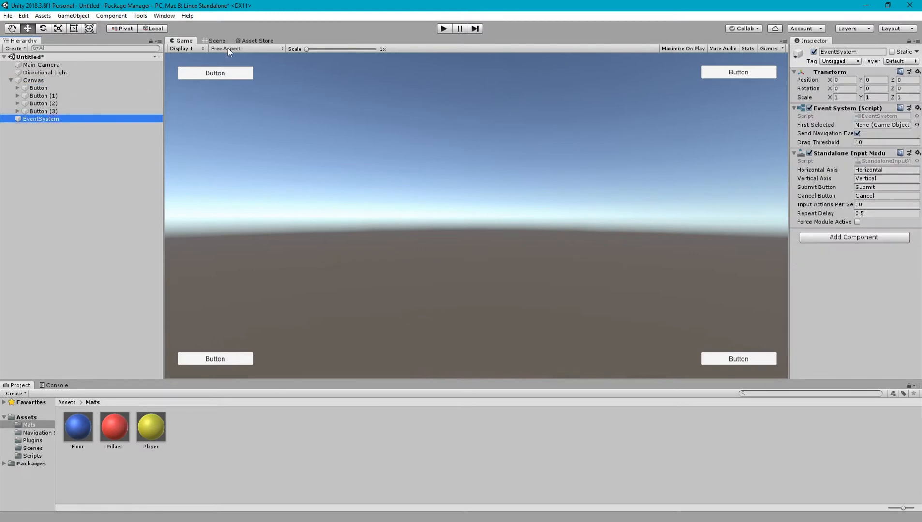
pyautogui.click(245, 49)
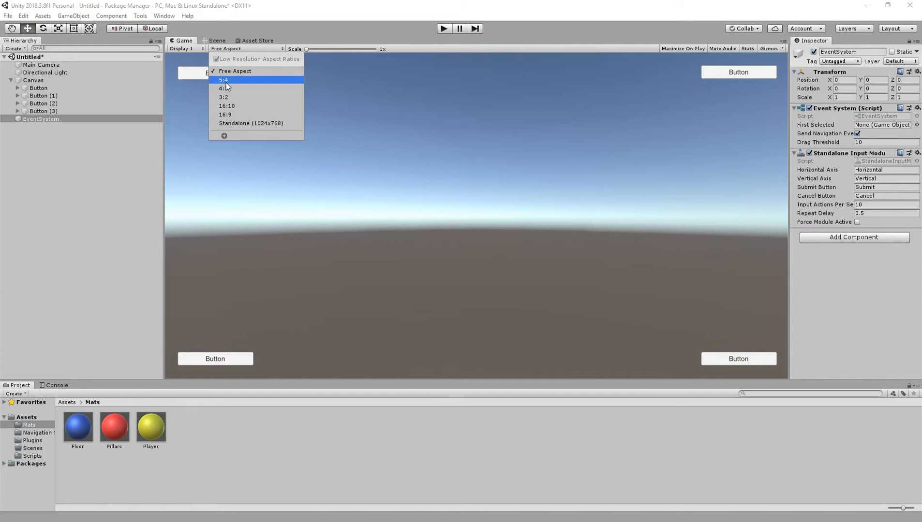
# Preview at 5:4, then compare the first button's position in the Scene view
pyautogui.click(224, 79)
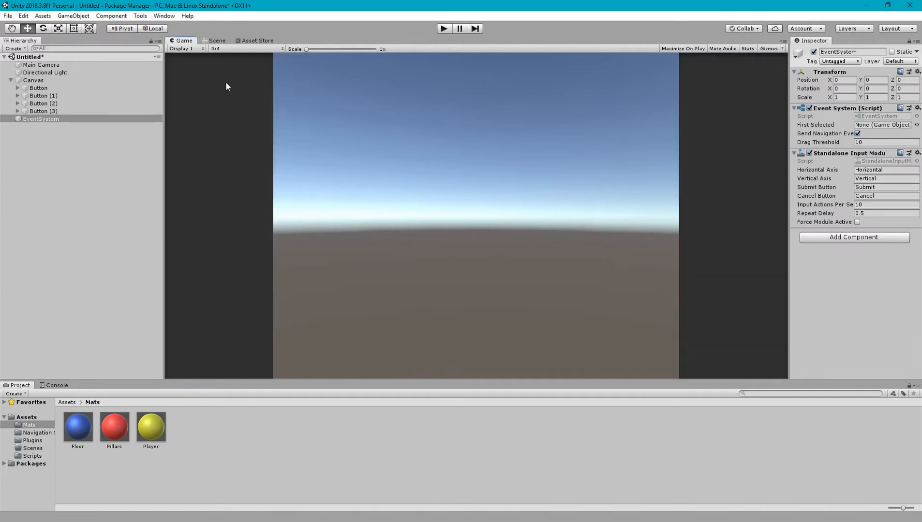
pyautogui.moveTo(439, 162)
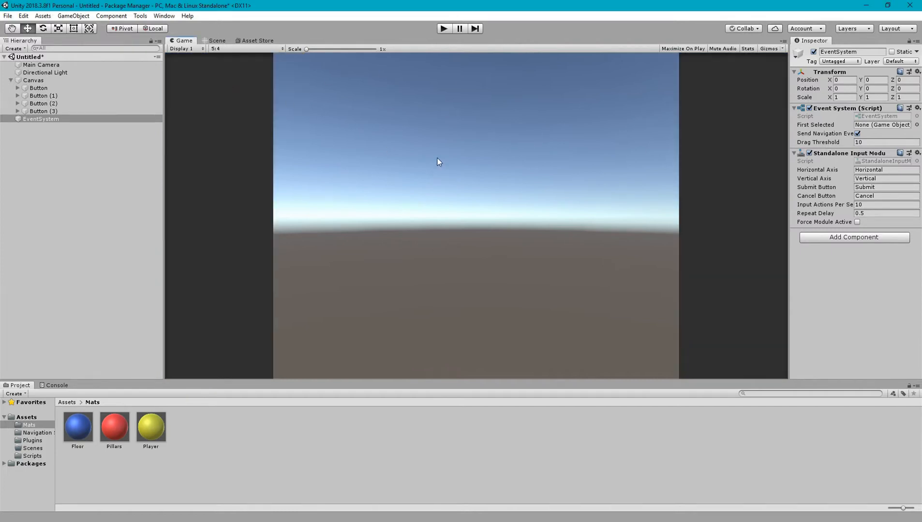
pyautogui.click(38, 88)
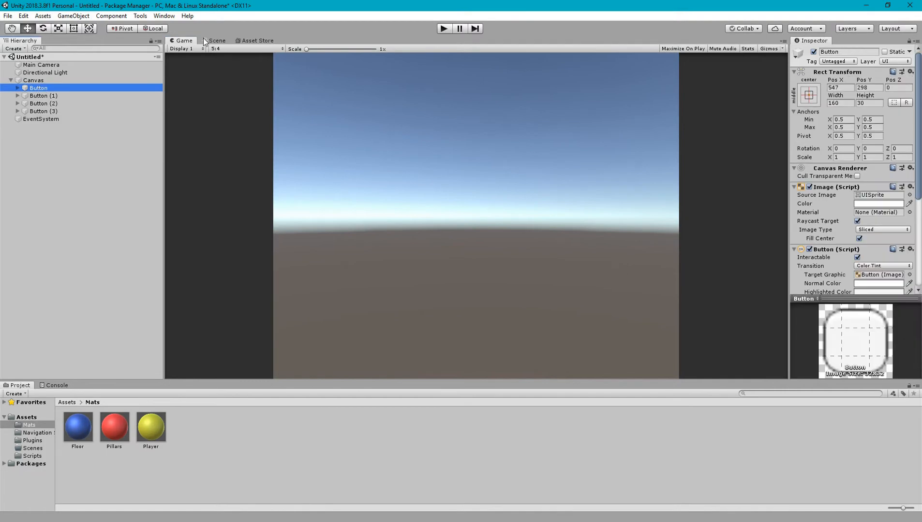
pyautogui.click(216, 41)
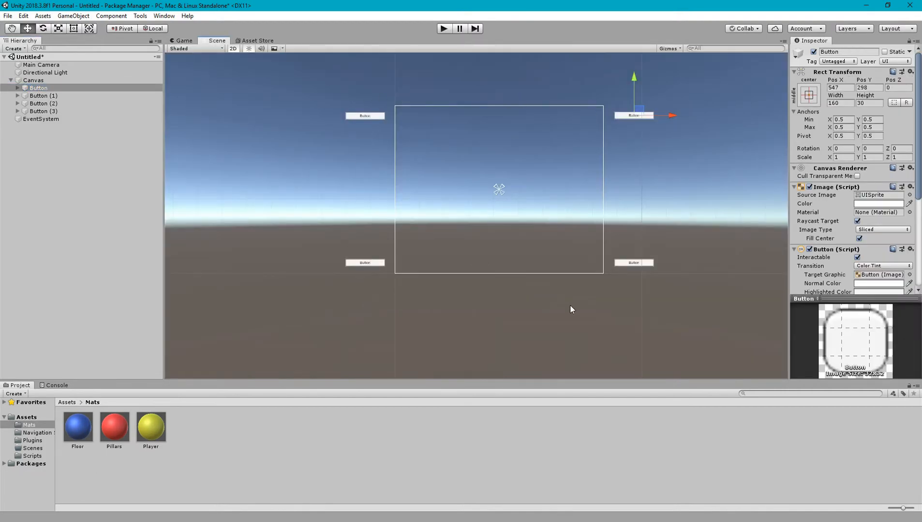
pyautogui.moveTo(246, 65)
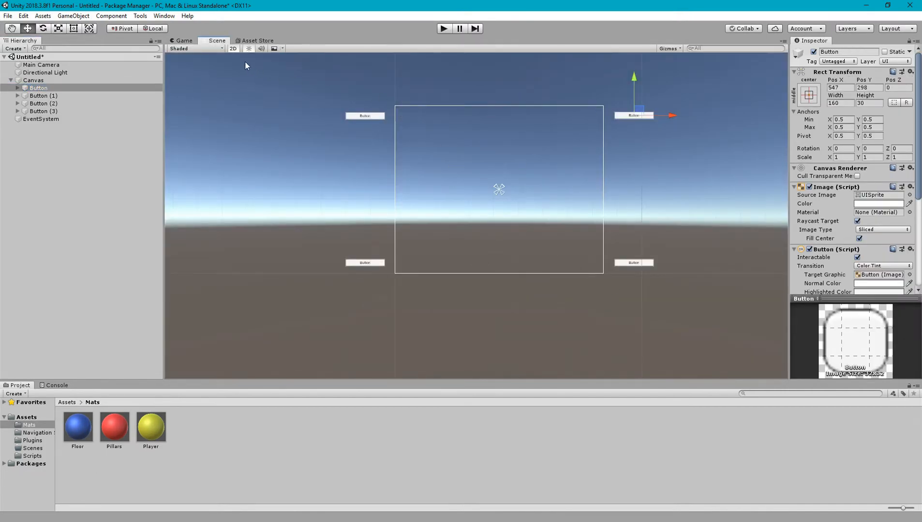
pyautogui.click(183, 40)
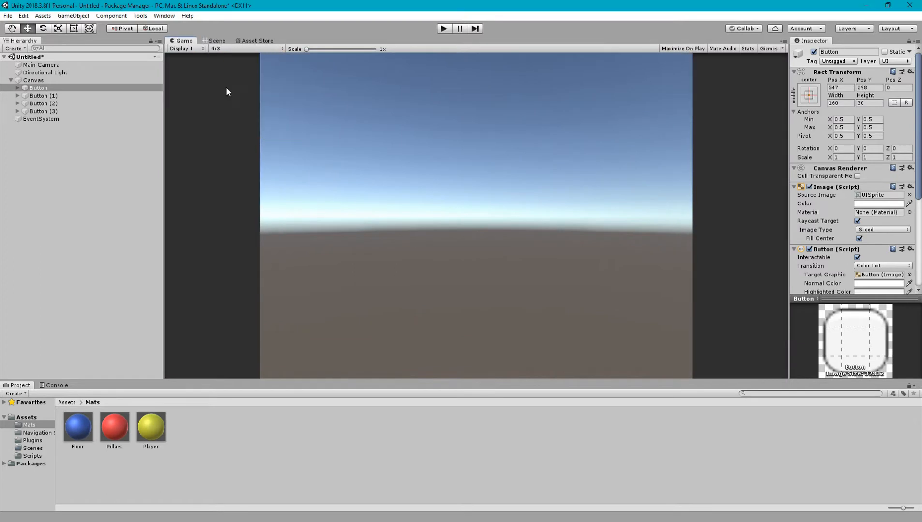
# Preview at 3:2, 16:10 and Standalone 1024x768, then return to Free Aspect
pyautogui.click(216, 49)
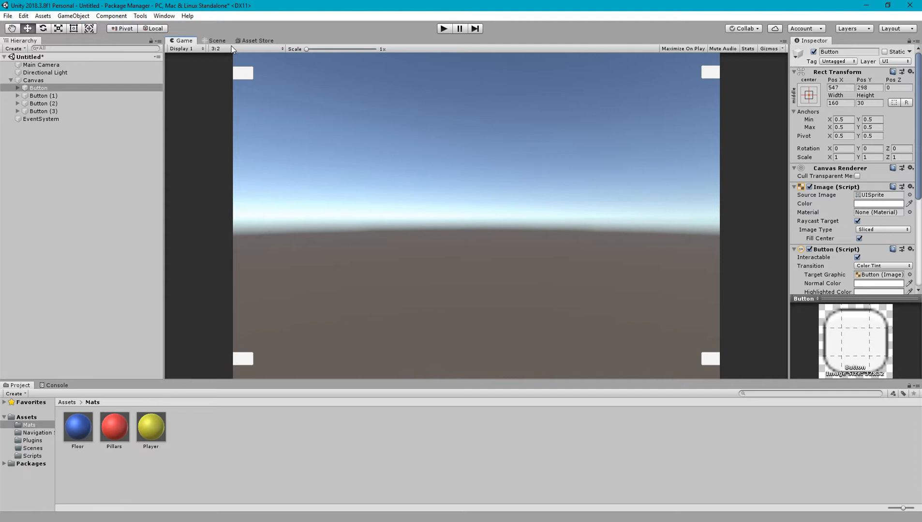
pyautogui.click(218, 49)
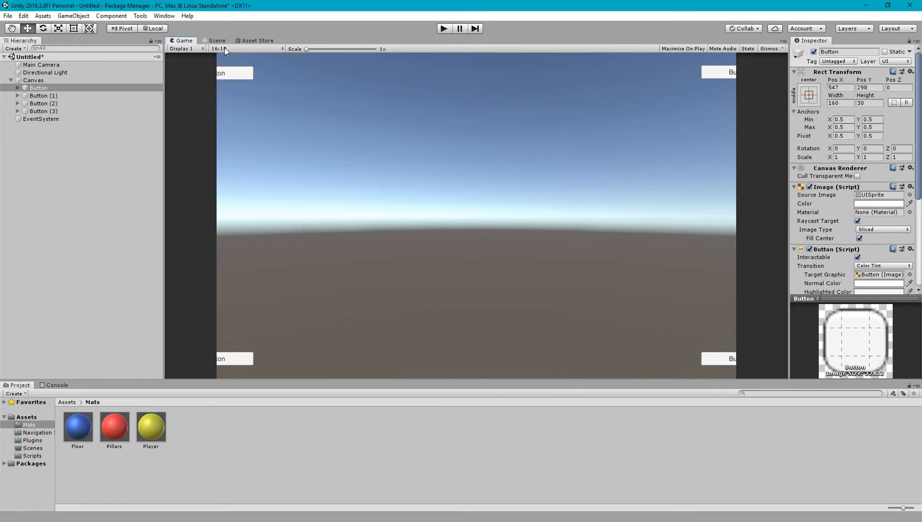
pyautogui.click(222, 48)
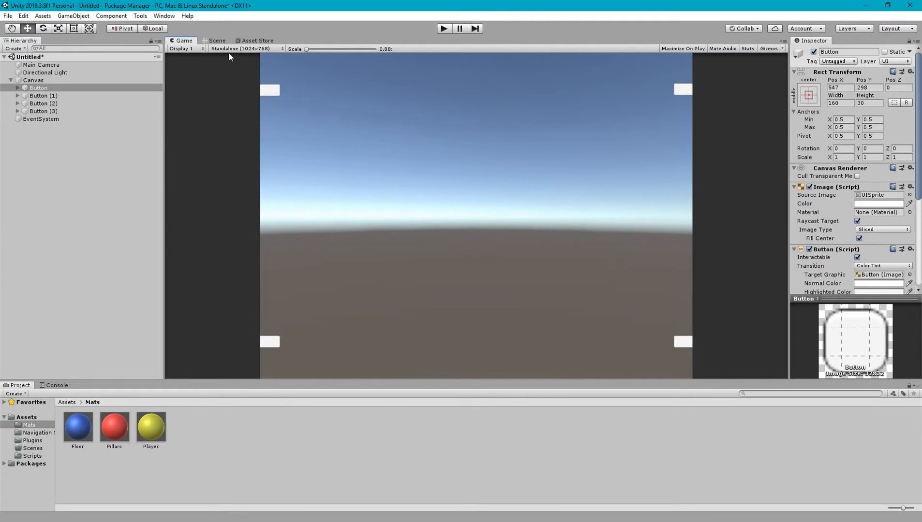
pyautogui.click(241, 48)
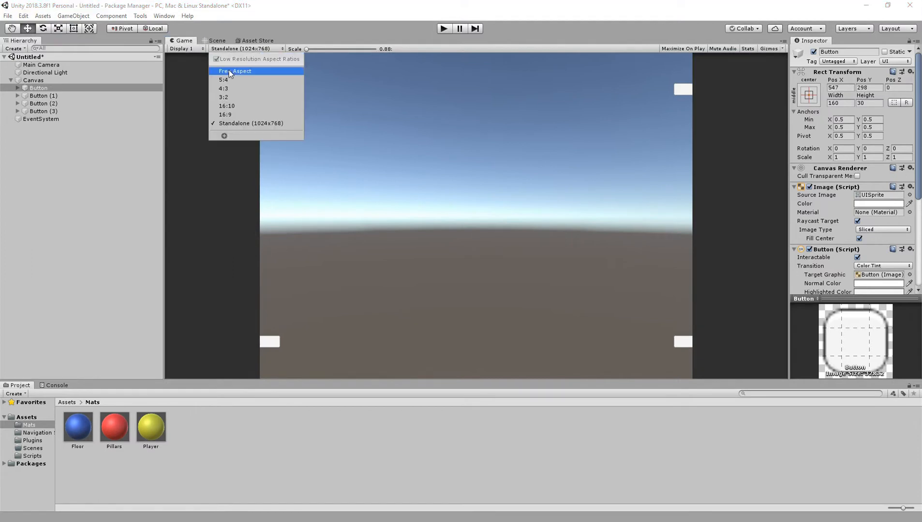
pyautogui.click(217, 40)
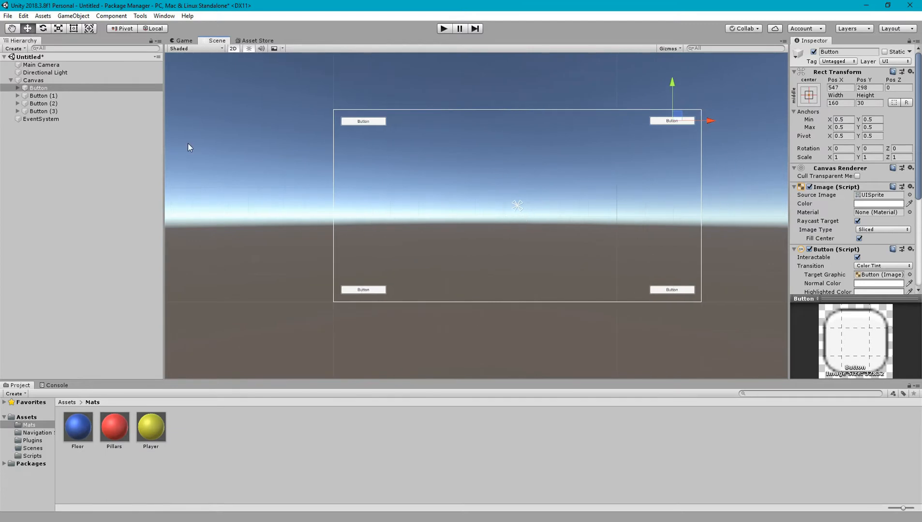
pyautogui.click(42, 112)
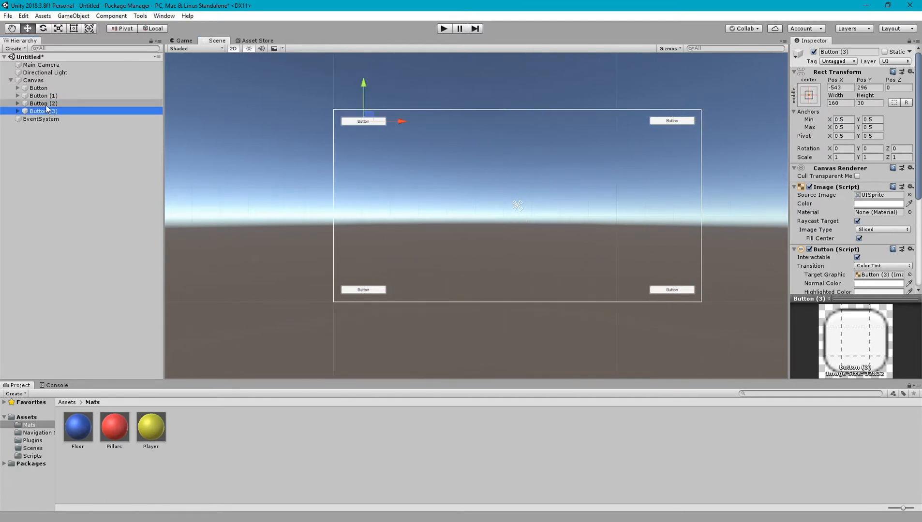
pyautogui.click(43, 103)
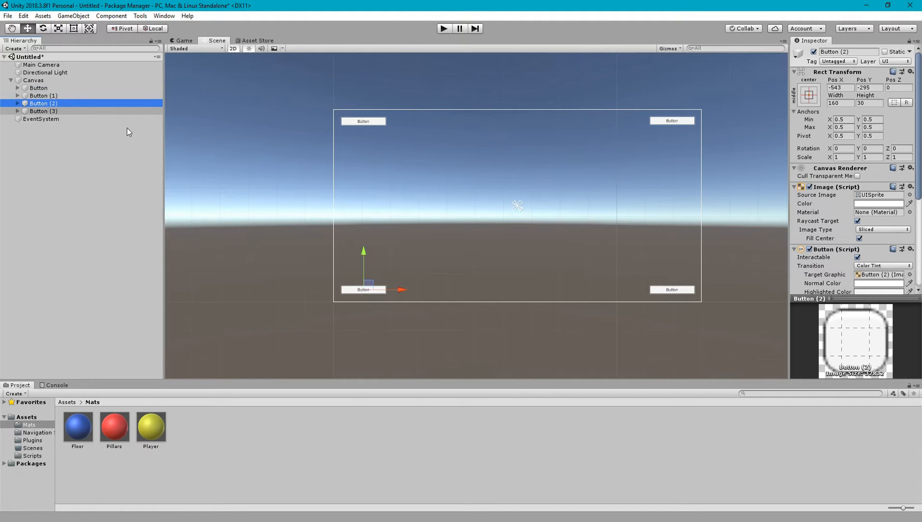
pyautogui.click(32, 79)
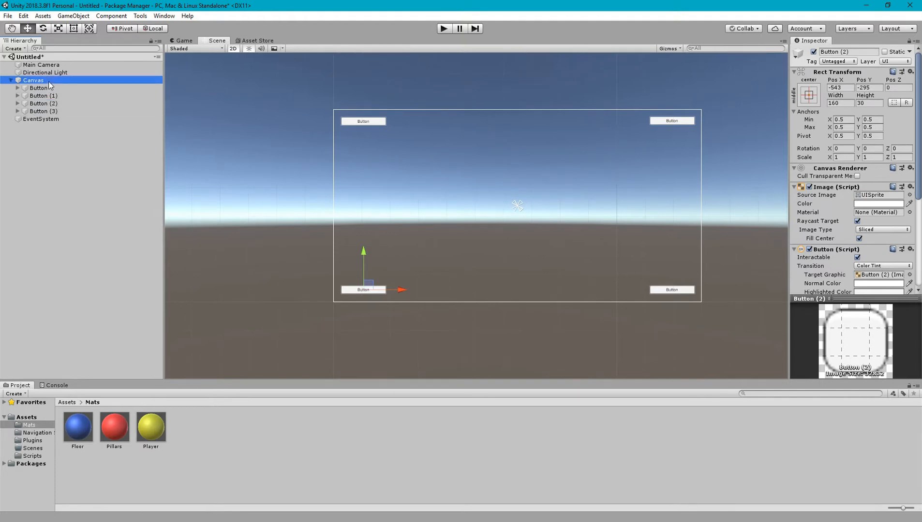
pyautogui.click(33, 80)
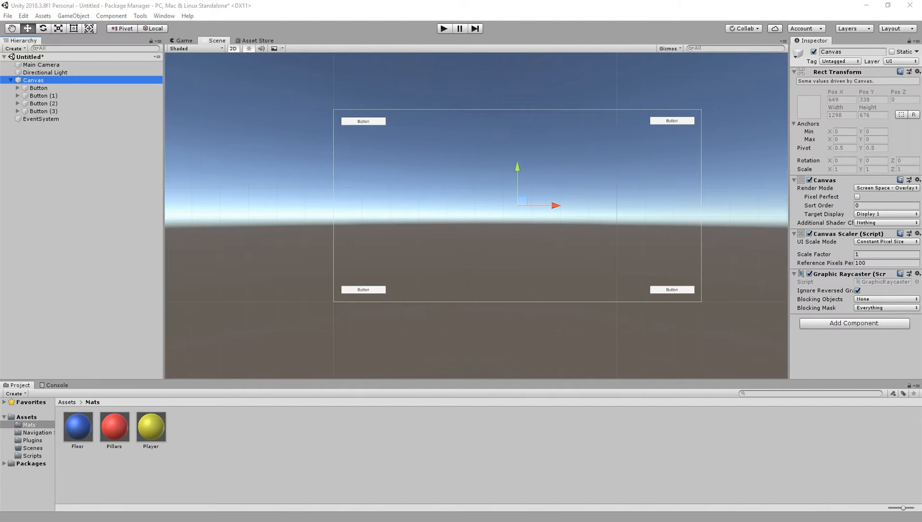
pyautogui.moveTo(42, 119)
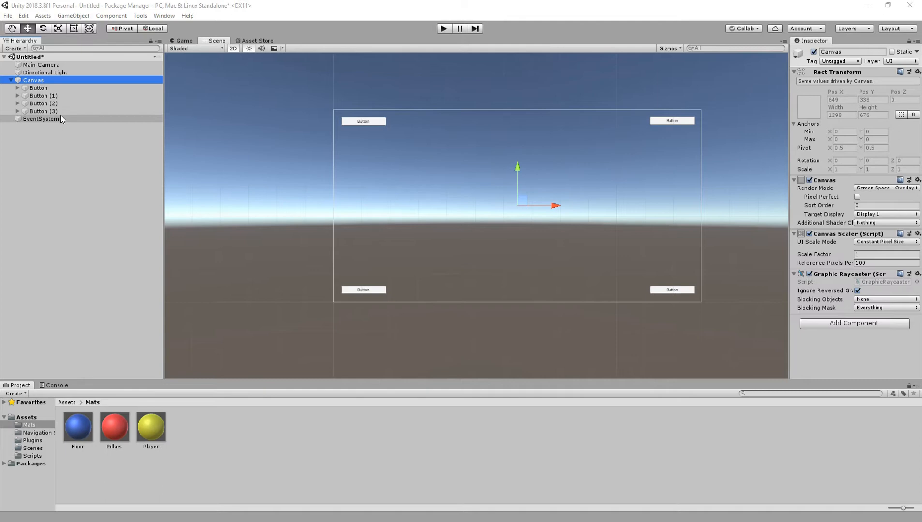
pyautogui.click(43, 95)
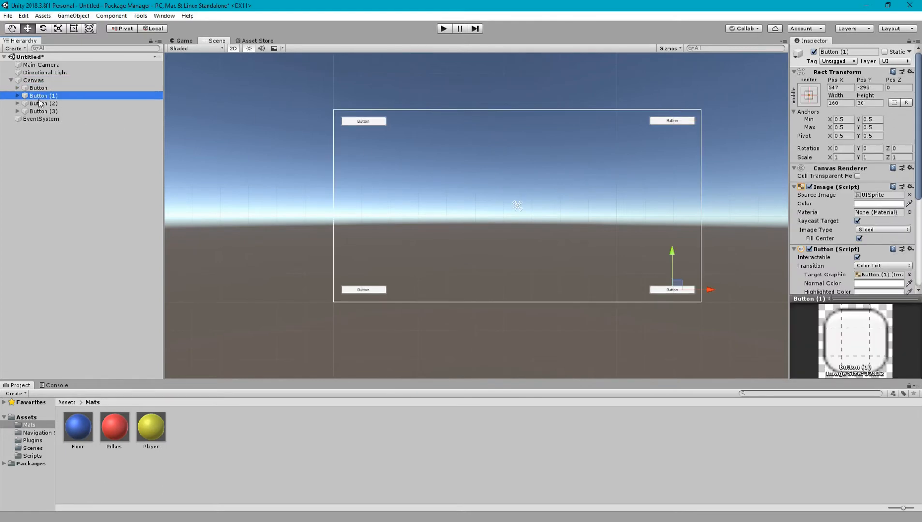
pyautogui.click(33, 80)
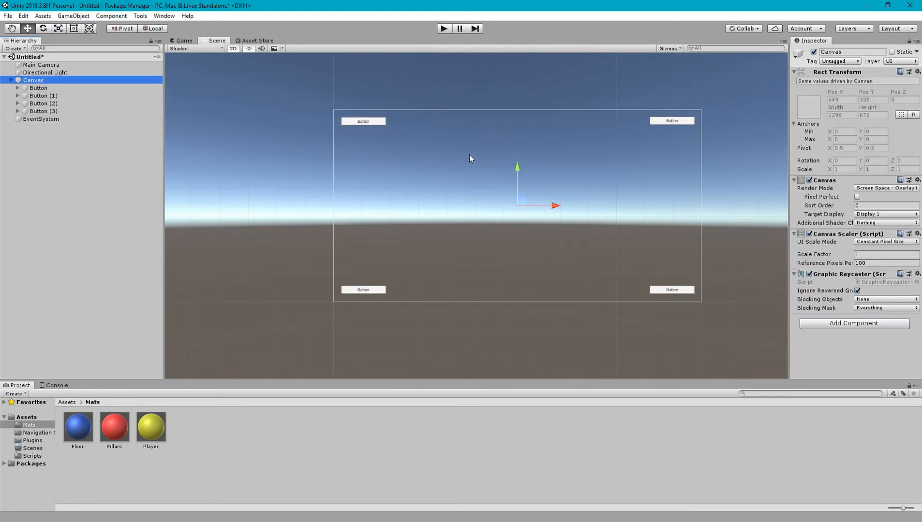
pyautogui.click(43, 96)
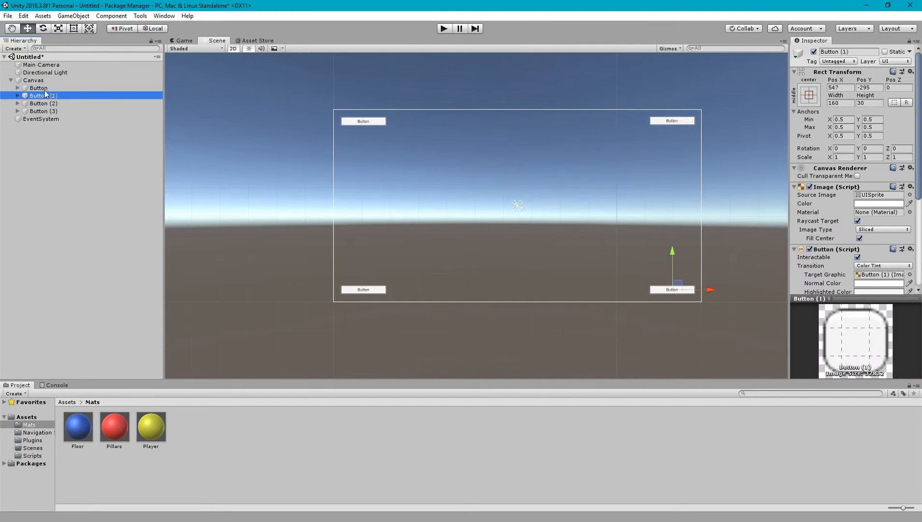
pyautogui.click(34, 80)
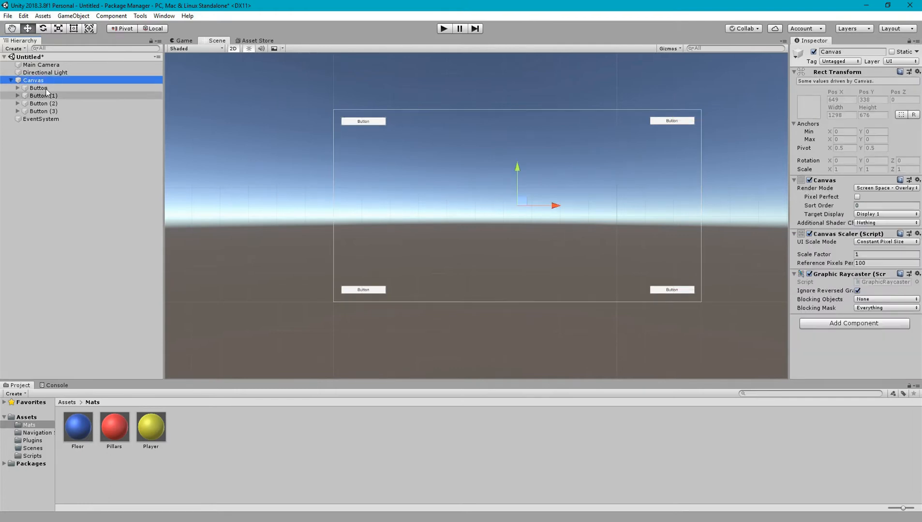
pyautogui.click(38, 87)
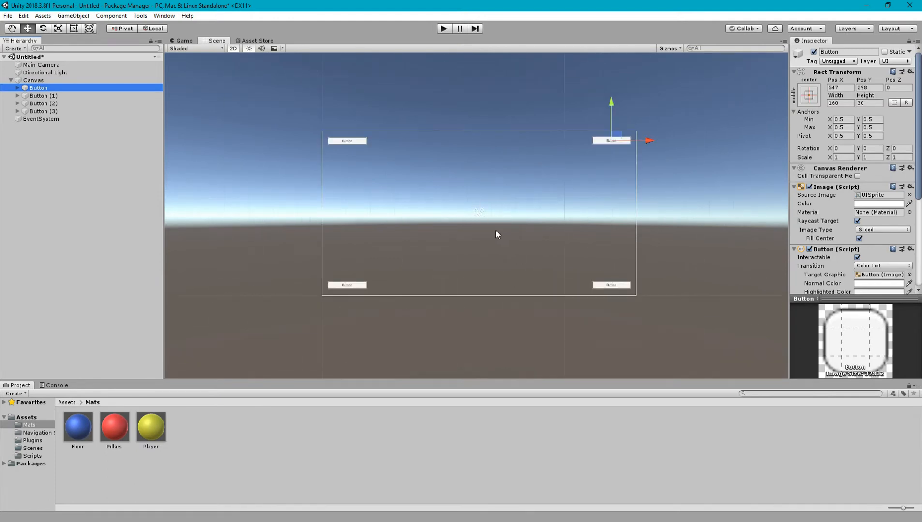
# Preview at 5:4 and 4:3, where buttons fall off-screen, then compare in the Scene view
pyautogui.click(183, 40)
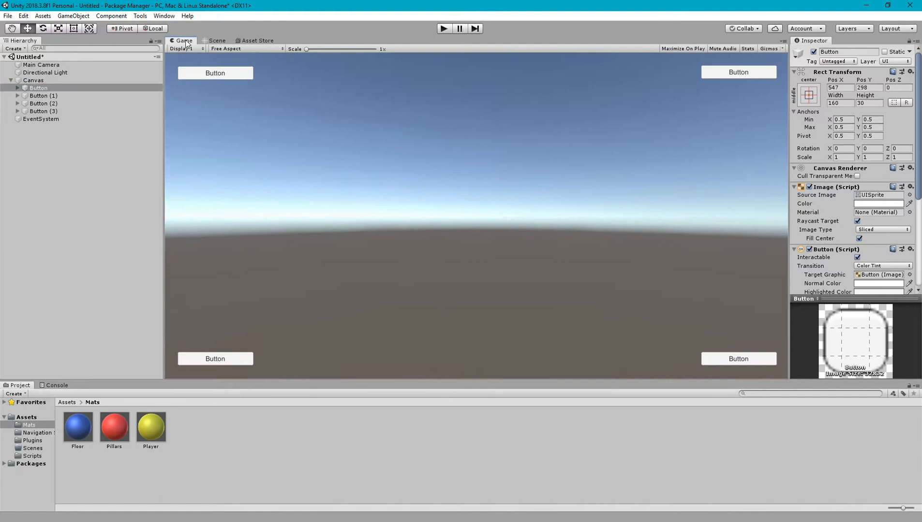
pyautogui.click(246, 48)
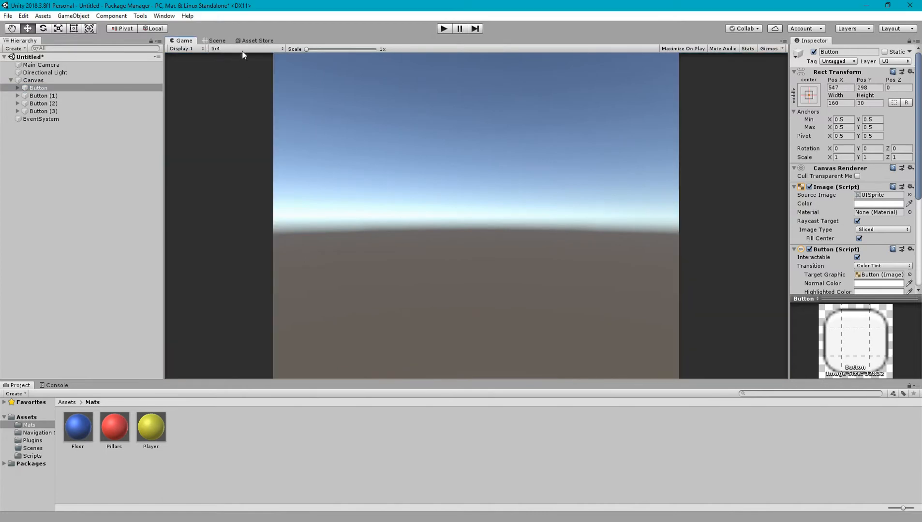
pyautogui.click(216, 48)
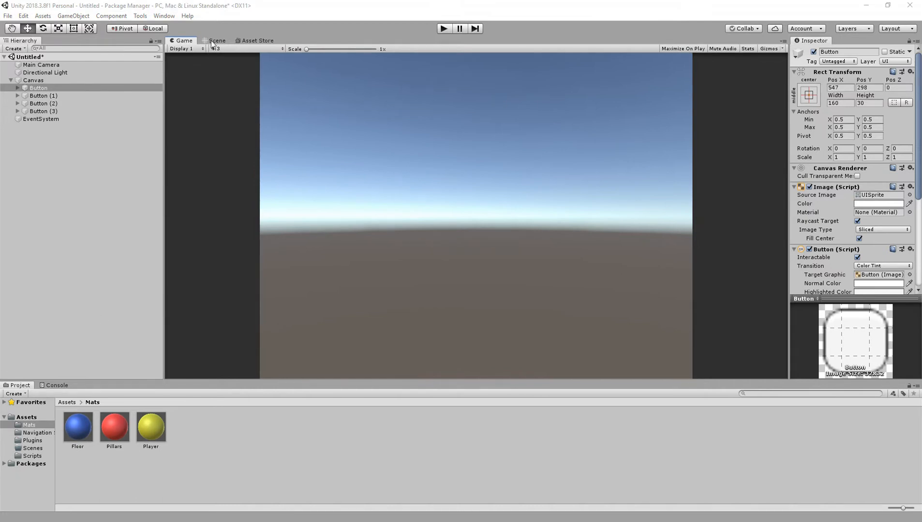
pyautogui.click(217, 41)
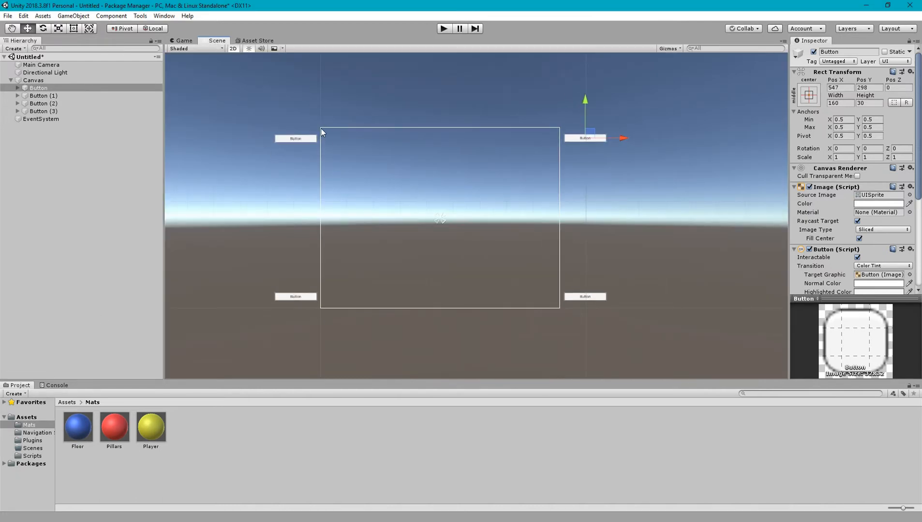
pyautogui.moveTo(215, 122)
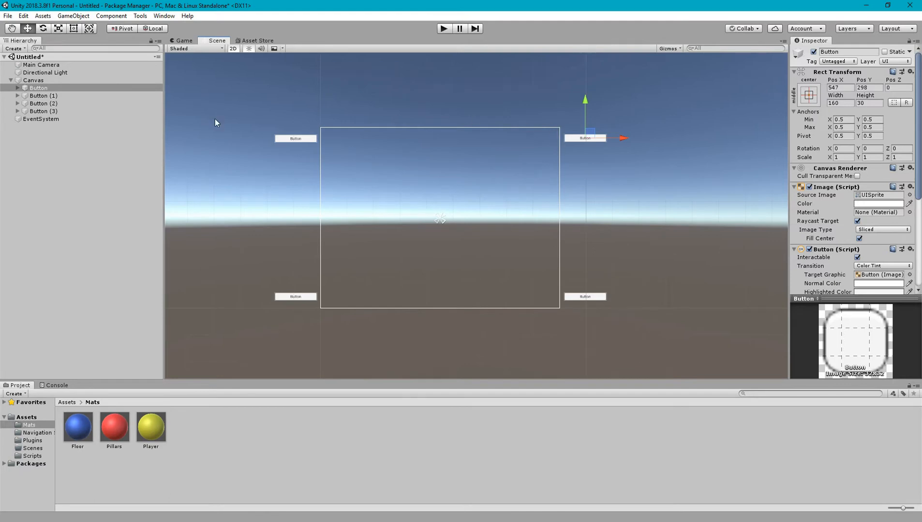
# Restore the Free Aspect preview and select the top-right Button
pyautogui.click(43, 95)
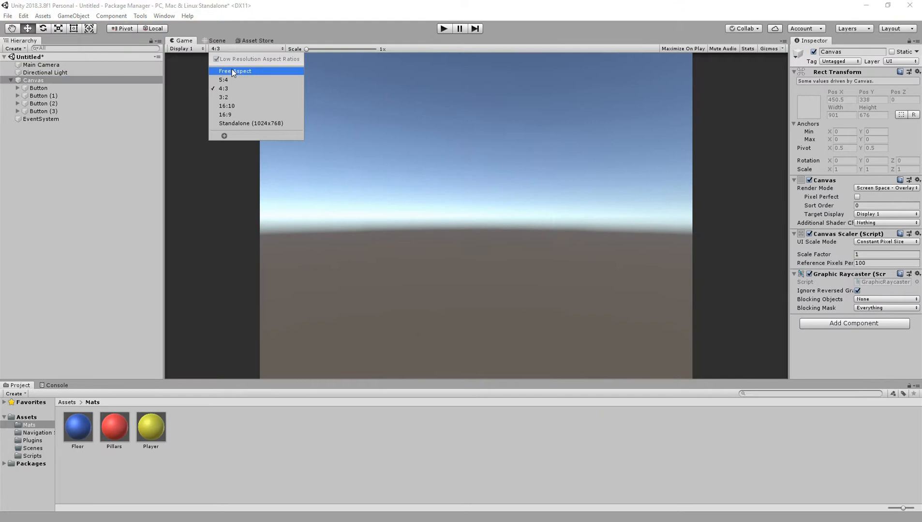
pyautogui.click(217, 41)
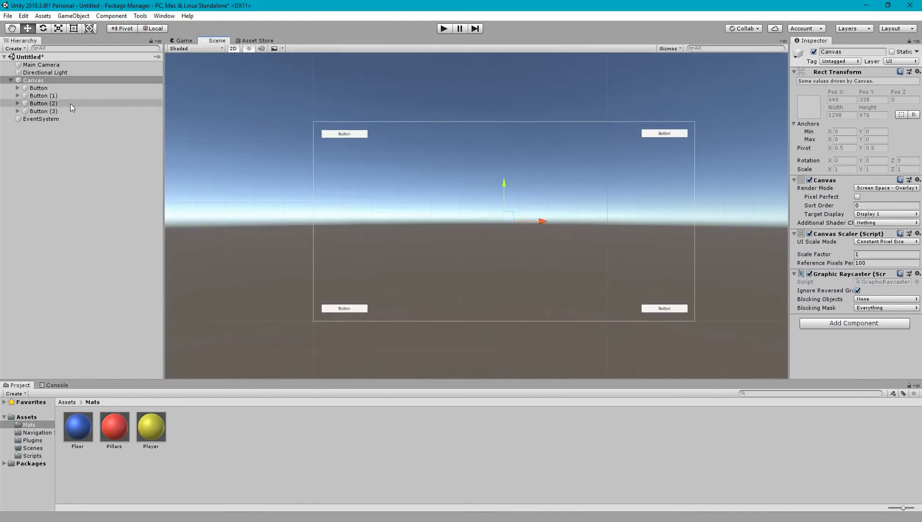
pyautogui.click(39, 88)
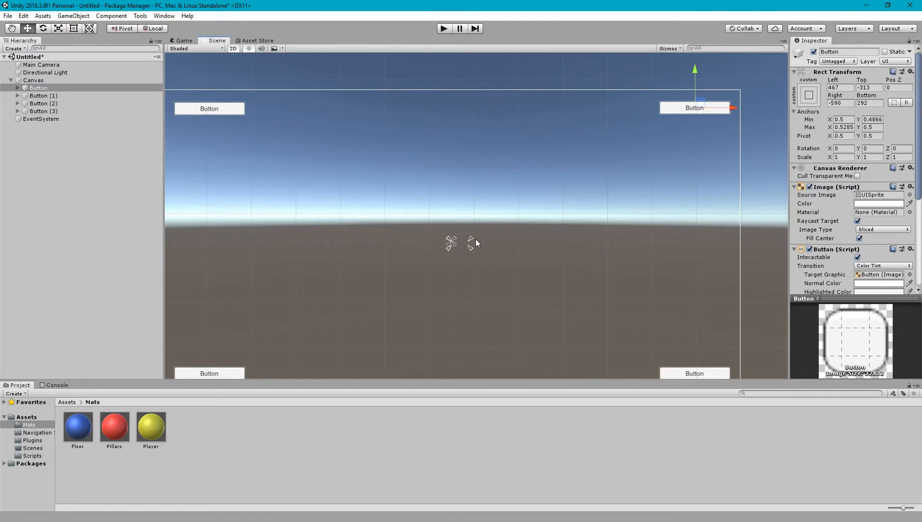
pyautogui.moveTo(641, 132)
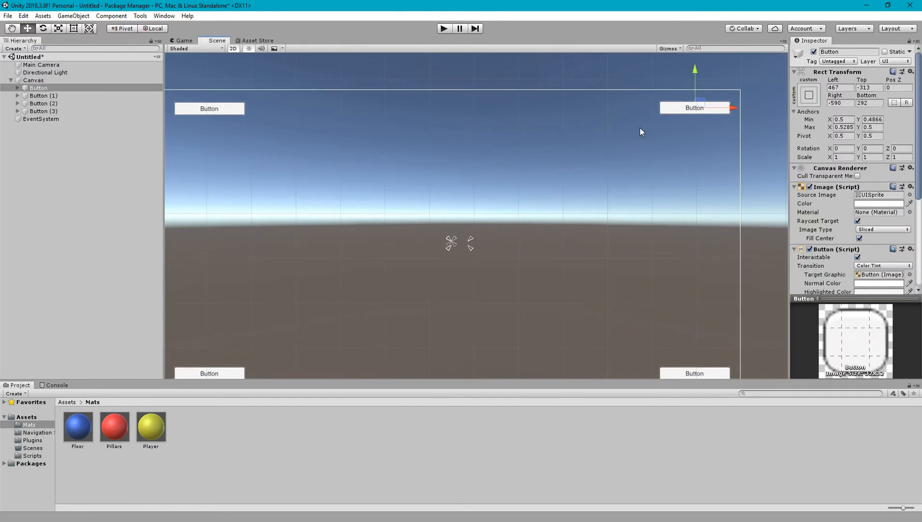
# Set the Button's Rect Transform anchor preset to top-right, then select Button (1)
pyautogui.click(467, 253)
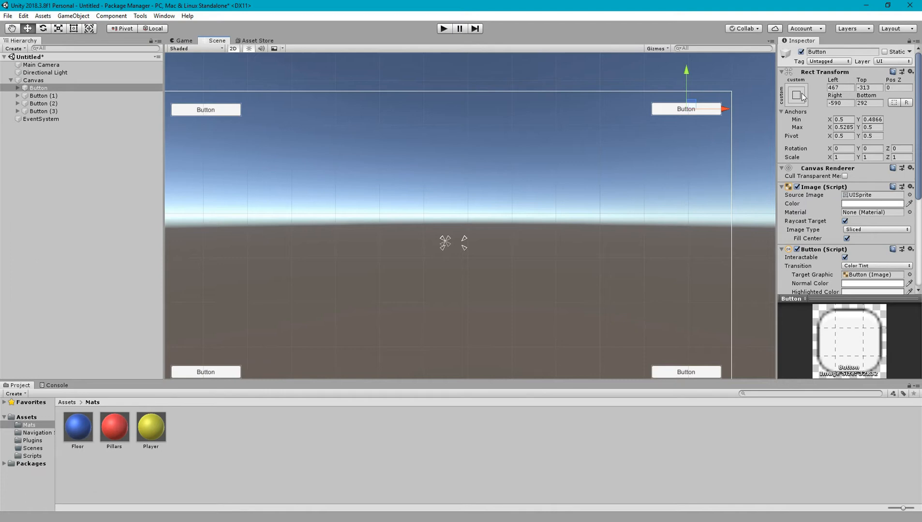
pyautogui.click(796, 94)
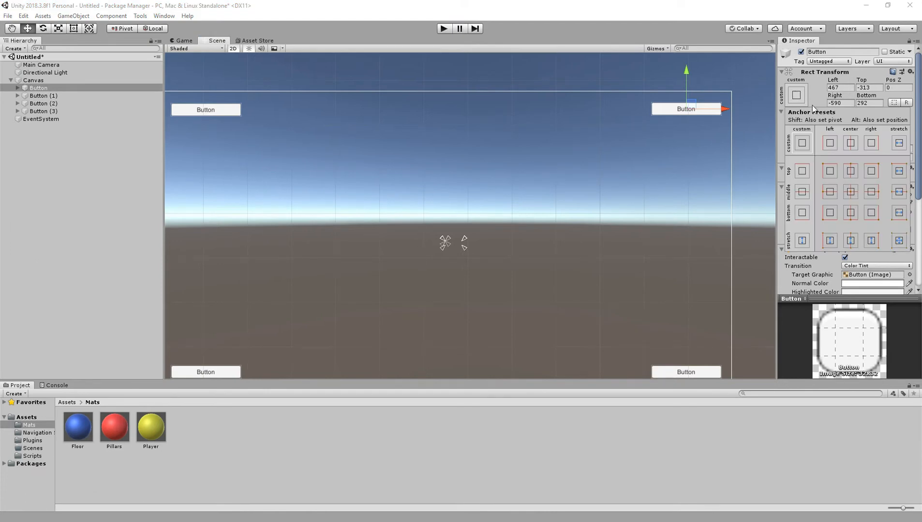
pyautogui.moveTo(871, 185)
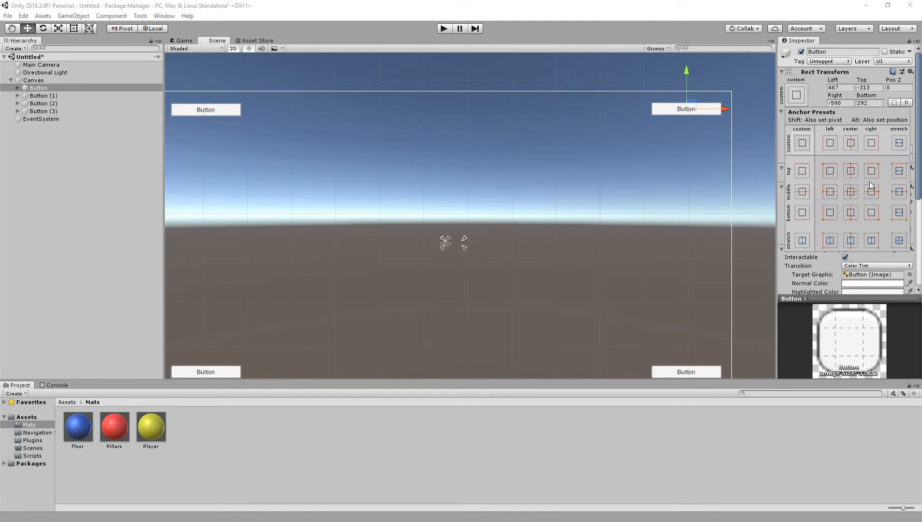
pyautogui.moveTo(884, 174)
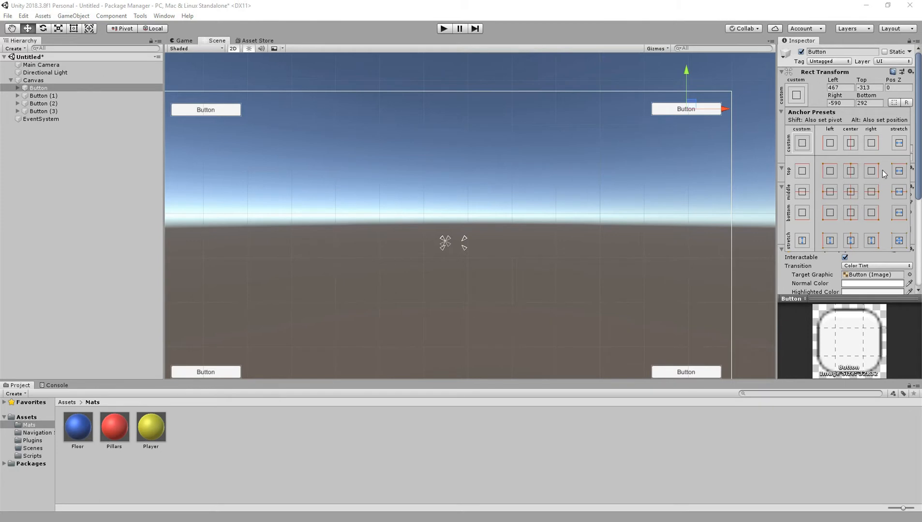
pyautogui.click(870, 170)
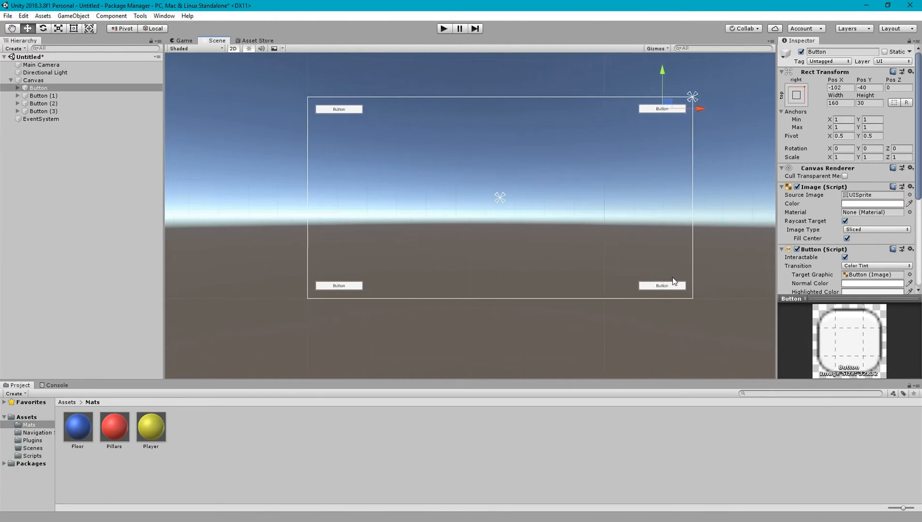
pyautogui.click(43, 95)
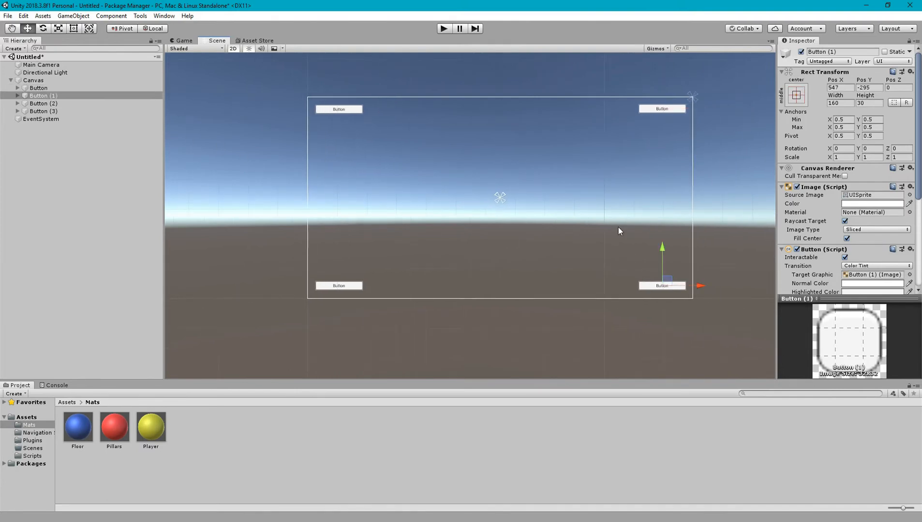
# Anchor Button (1) bottom-right, Button (2) bottom-left and Button (3) top-left
pyautogui.click(795, 94)
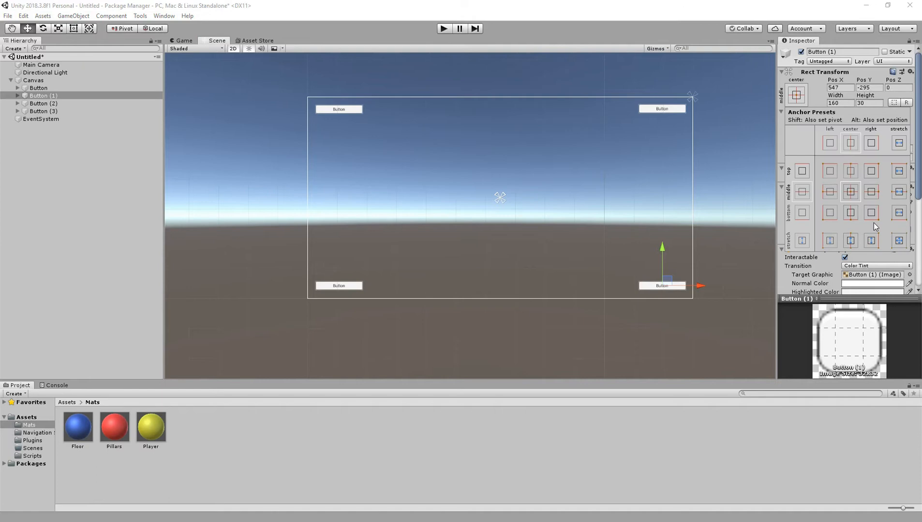
pyautogui.click(870, 212)
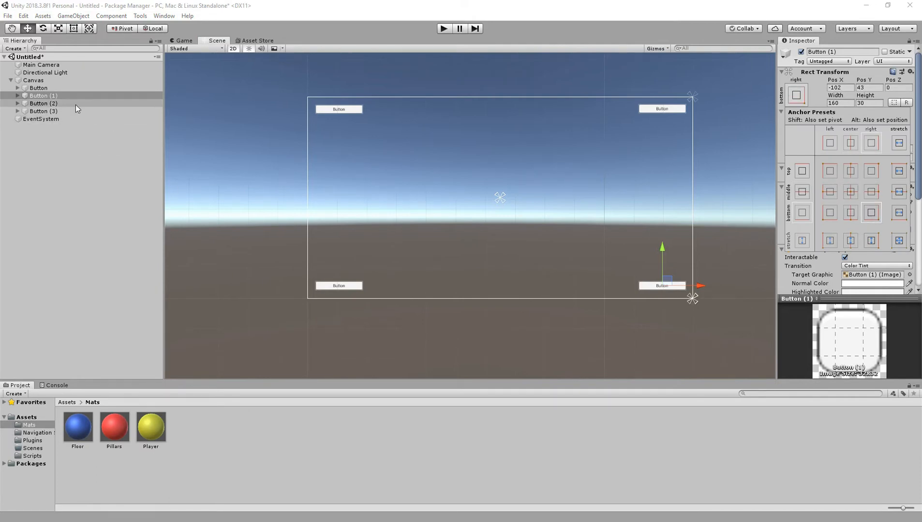
pyautogui.click(44, 103)
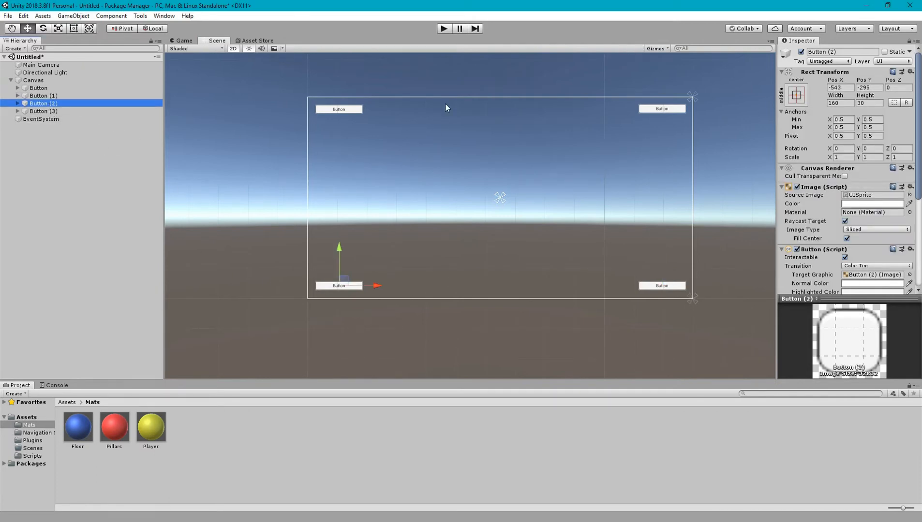
pyautogui.click(795, 95)
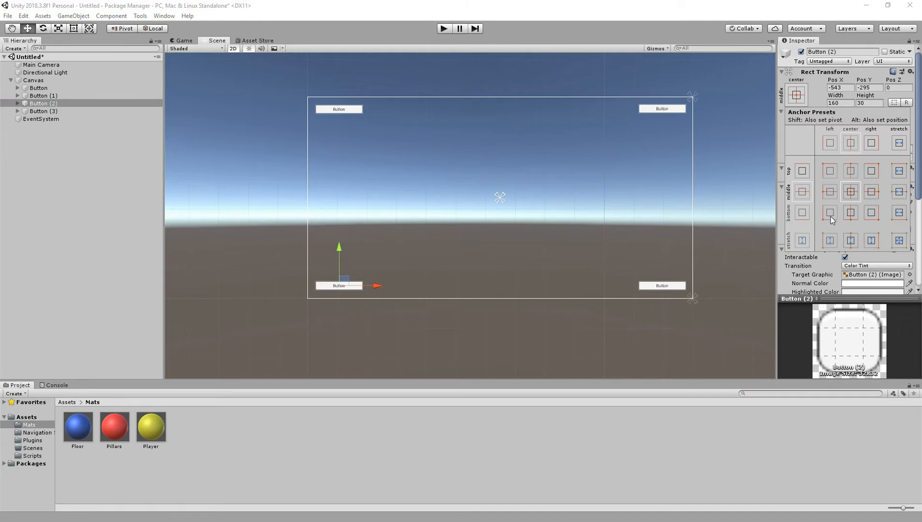
pyautogui.click(829, 213)
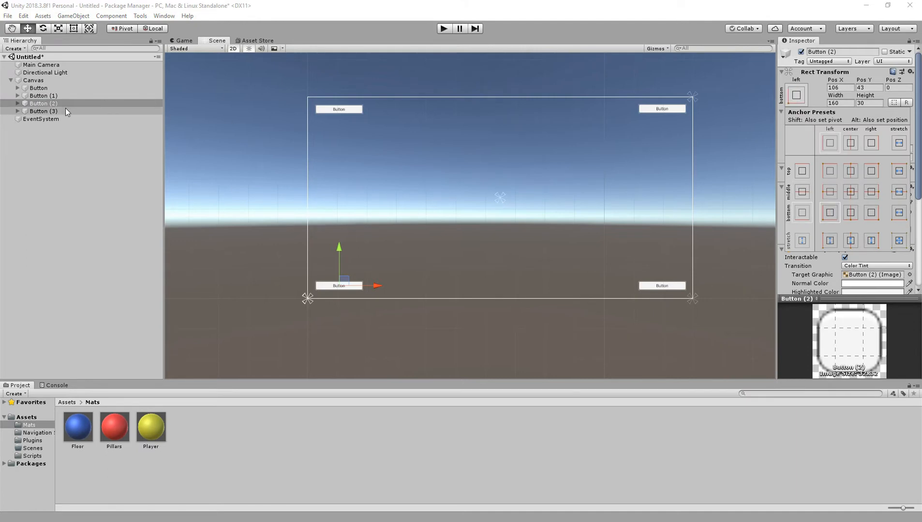
pyautogui.click(43, 111)
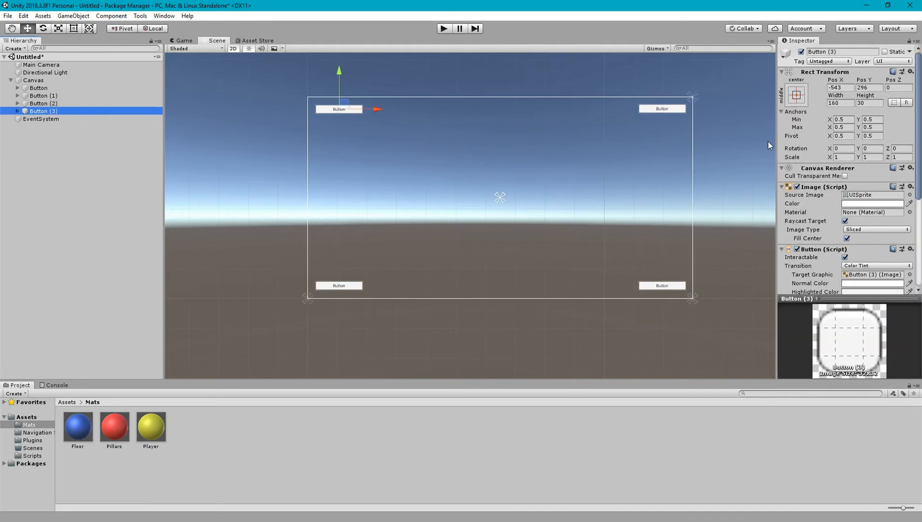
pyautogui.click(796, 95)
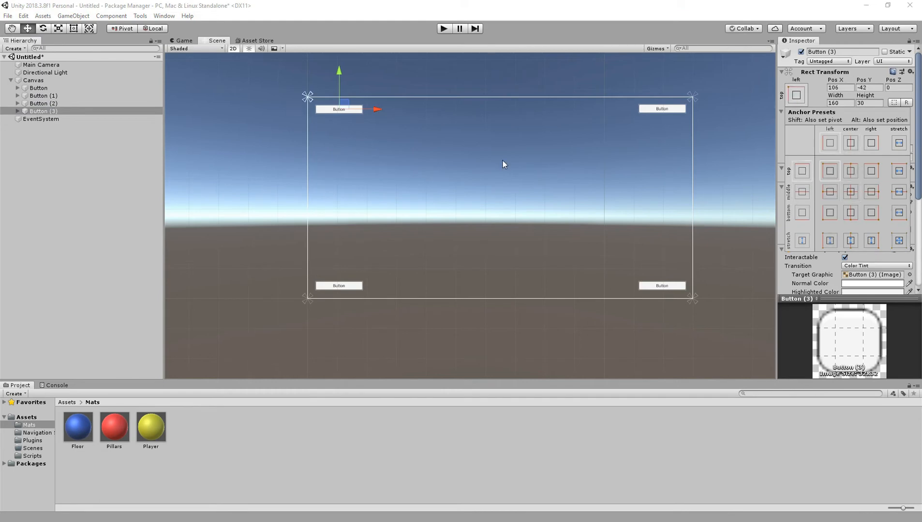
pyautogui.moveTo(819, 164)
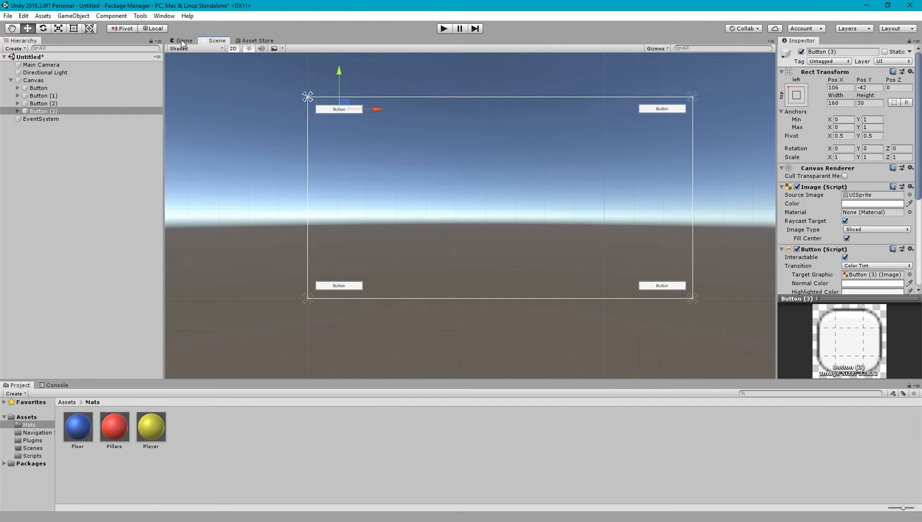
# Check the anchored buttons in the Game preview at 5:4
pyautogui.click(183, 40)
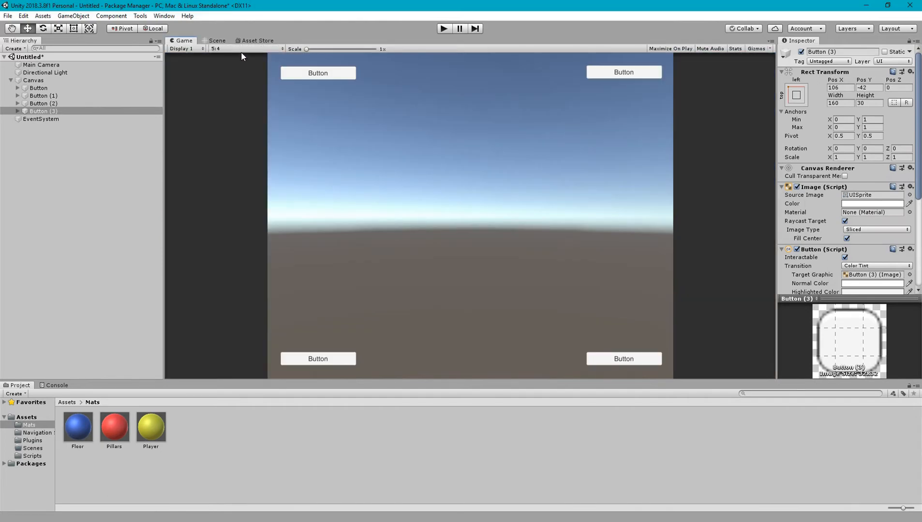
# Switch the Game preview between 16:10, 16:9 and Standalone to confirm buttons hold their corners
pyautogui.click(241, 49)
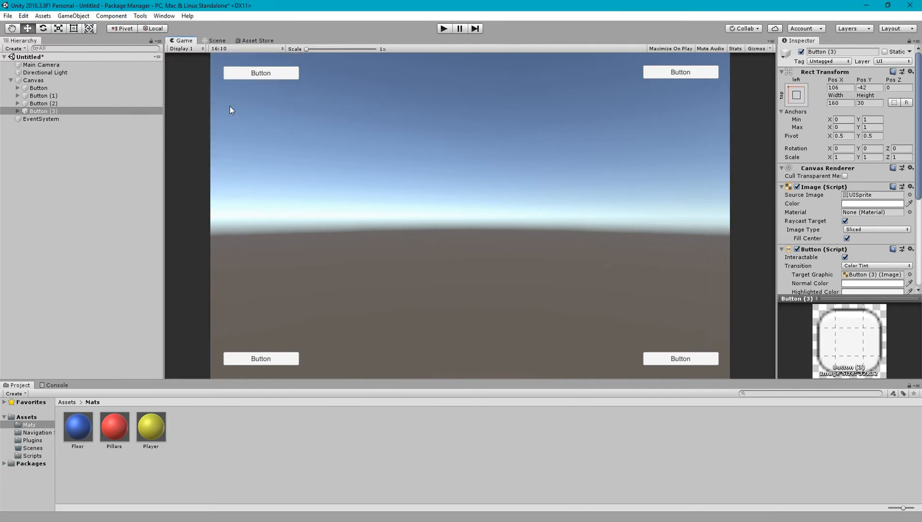
pyautogui.click(245, 49)
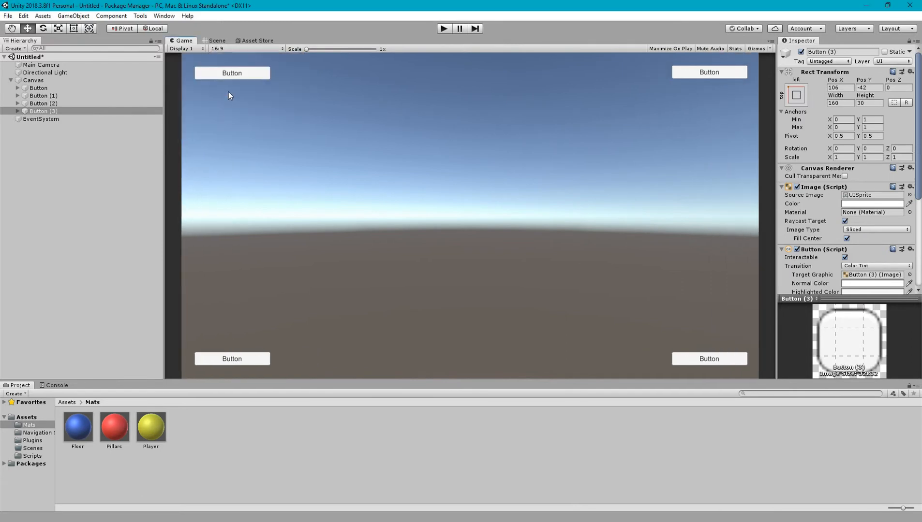
pyautogui.click(246, 49)
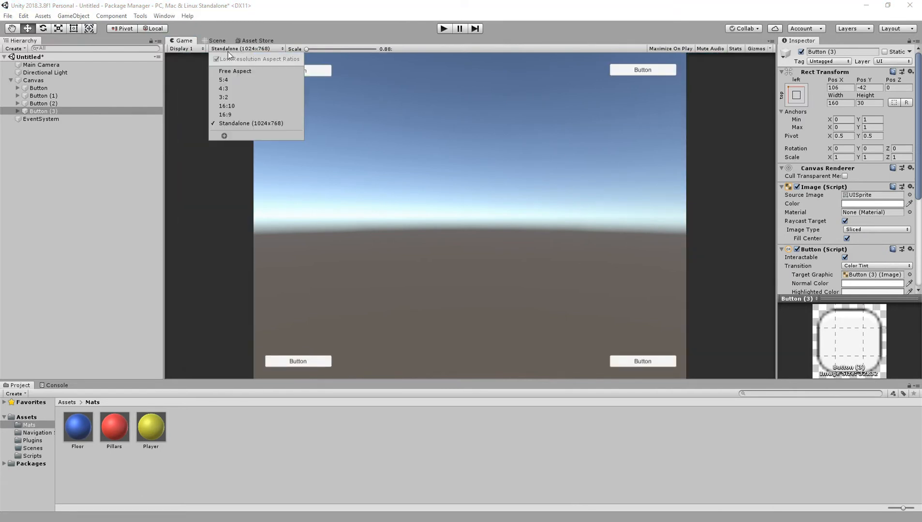
pyautogui.click(224, 80)
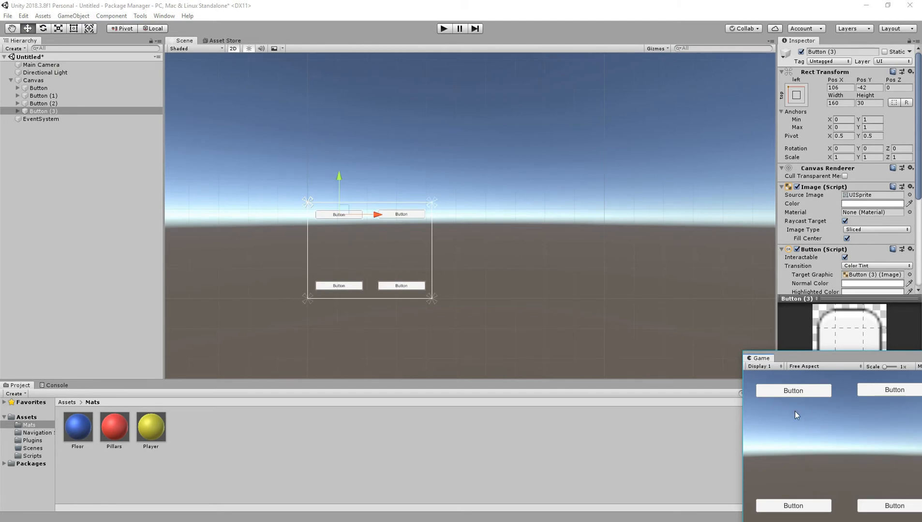
pyautogui.moveTo(756, 377)
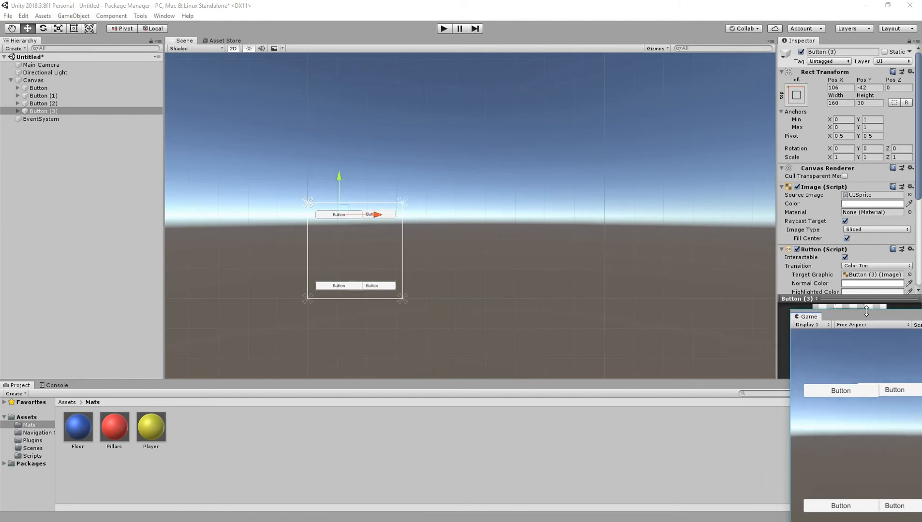
# Narrow the Game preview until the corner buttons overlap, then select the Canvas
pyautogui.moveTo(338, 215); pyautogui.dragTo(339, 188)
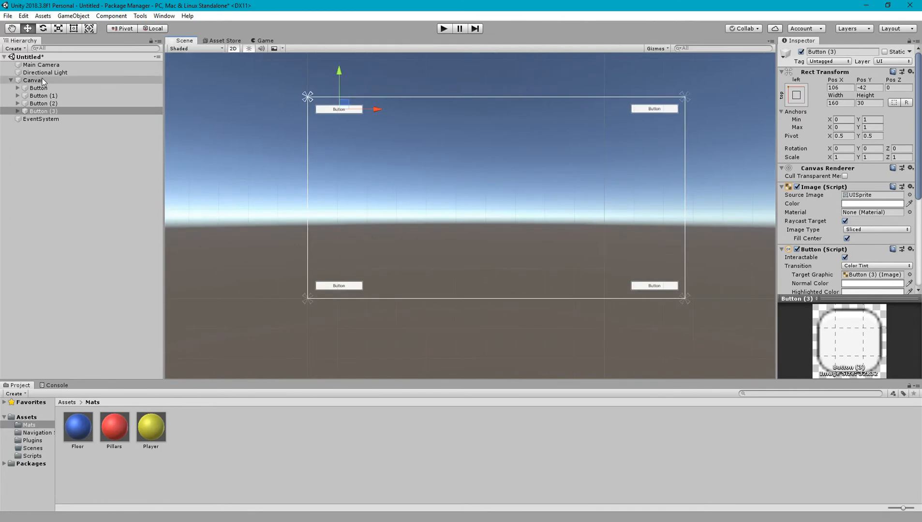
pyautogui.click(33, 80)
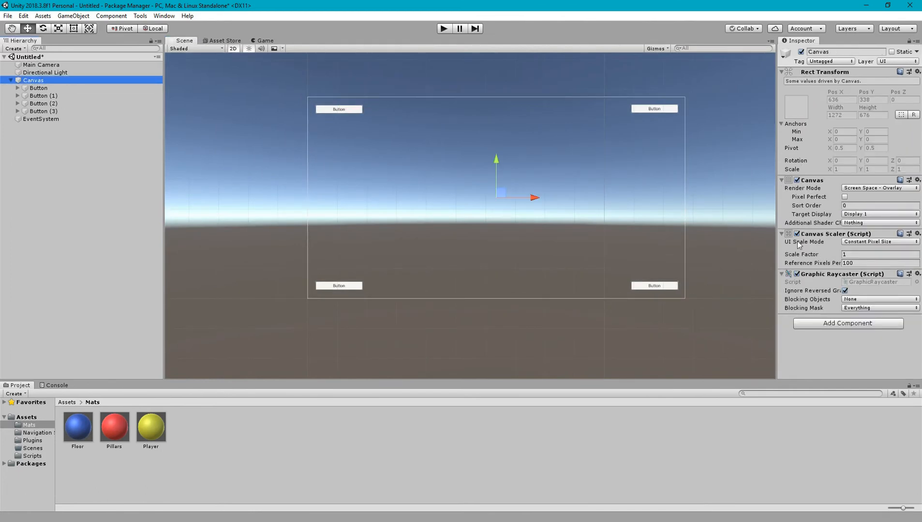
pyautogui.moveTo(799, 236)
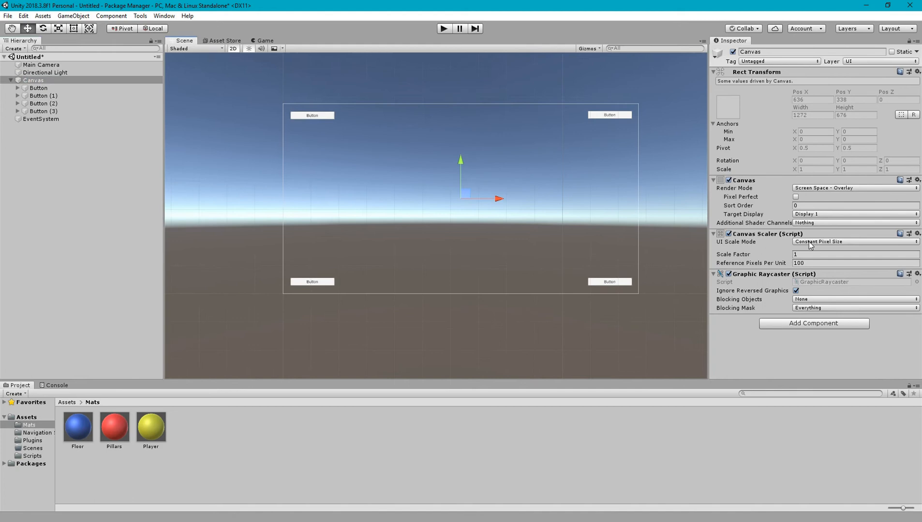
# Set the Canvas Scaler UI Scale Mode to Scale With Screen Size at 800x600 reference
pyautogui.click(853, 242)
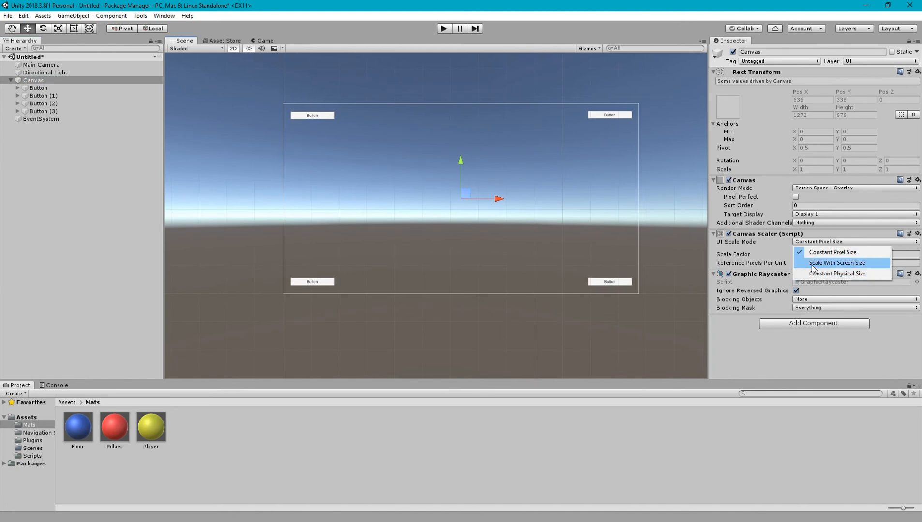
pyautogui.click(838, 263)
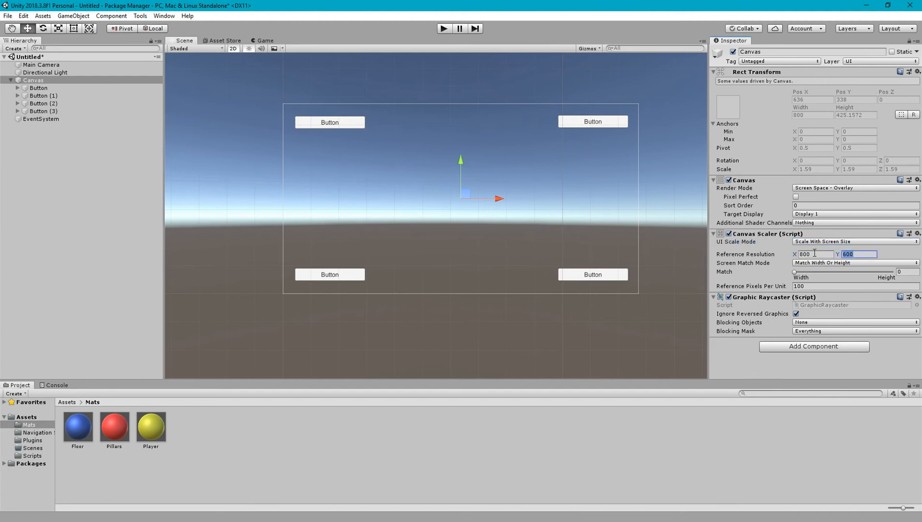
pyautogui.click(813, 254)
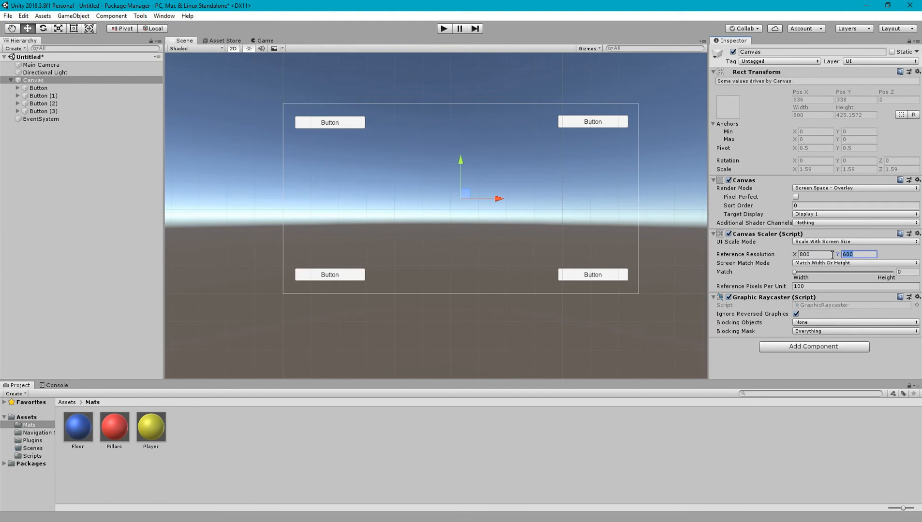
pyautogui.click(813, 254)
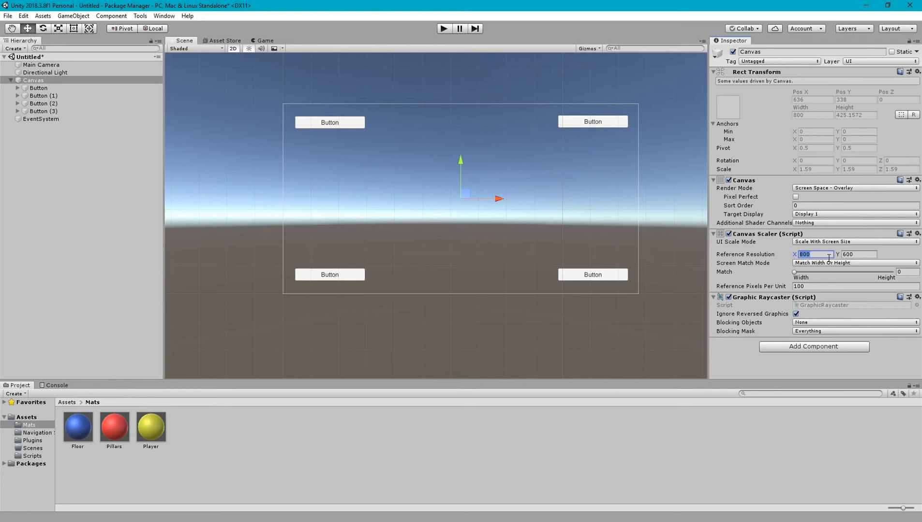
pyautogui.moveTo(511, 198)
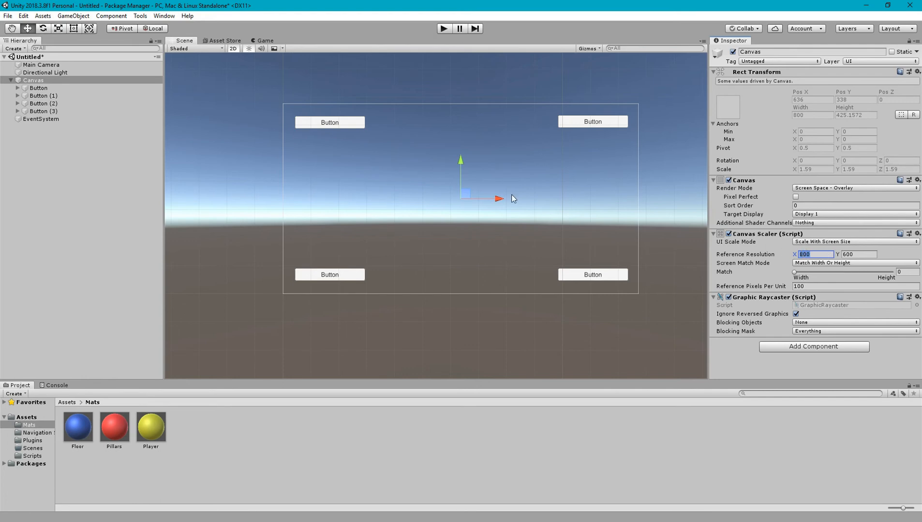
pyautogui.moveTo(821, 269)
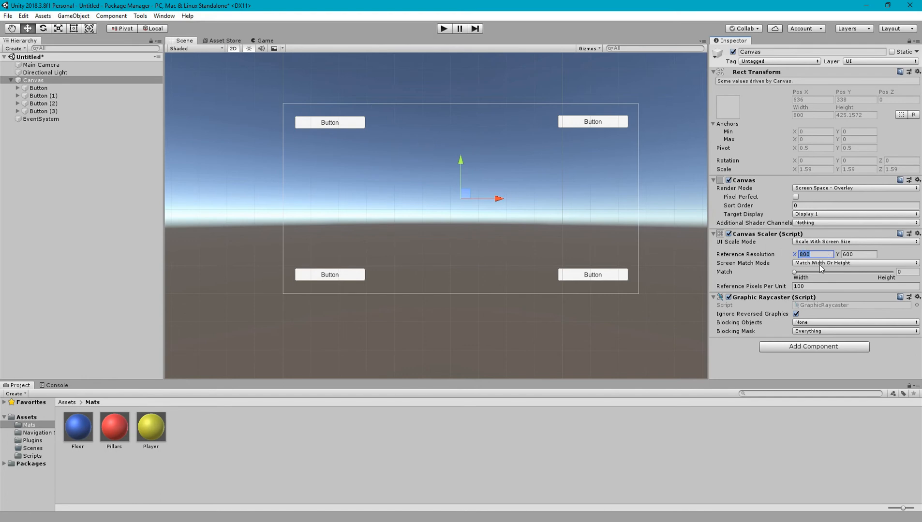
pyautogui.moveTo(566, 212)
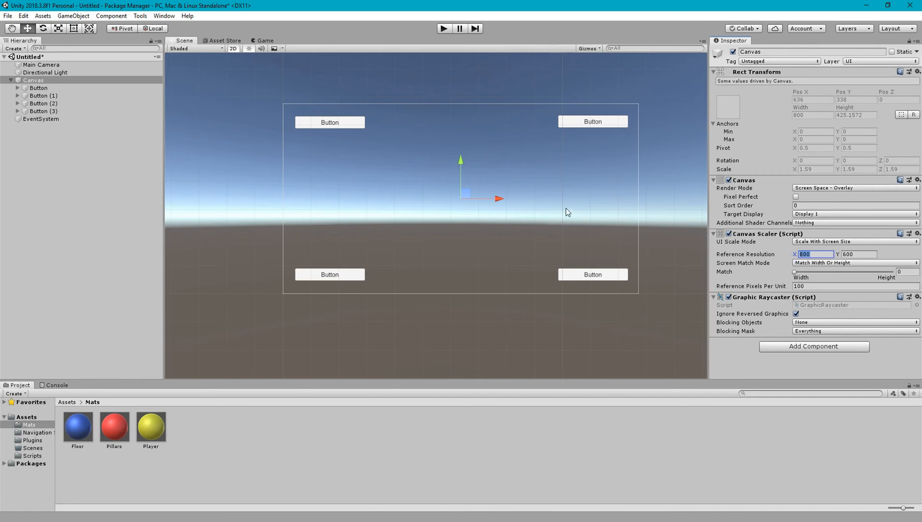
pyautogui.click(856, 254)
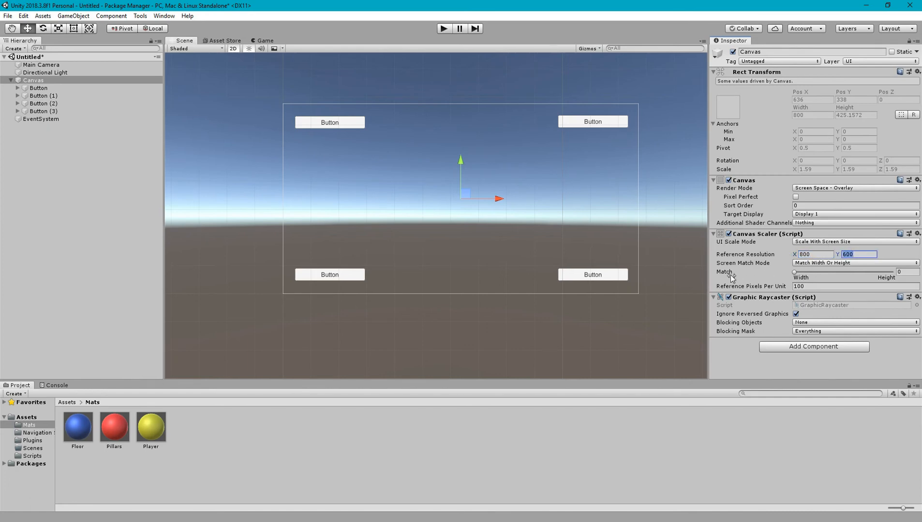
pyautogui.moveTo(734, 272)
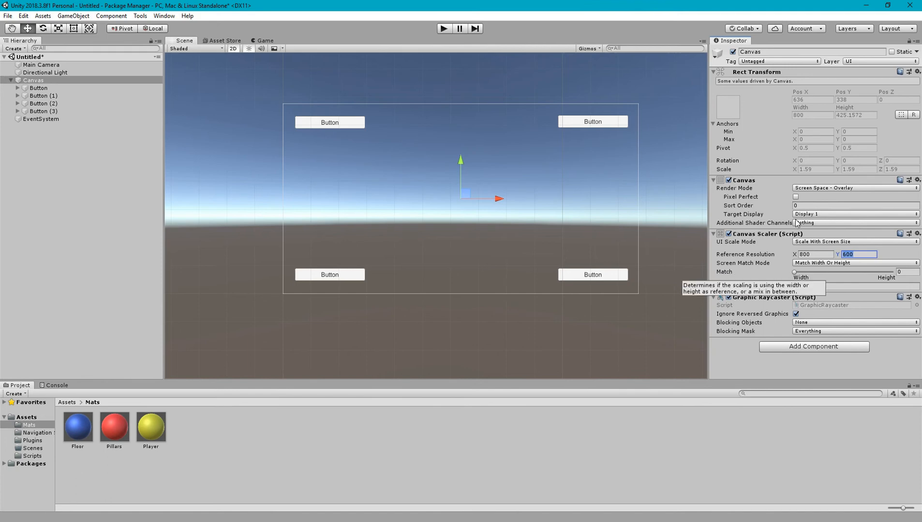
pyautogui.moveTo(762, 265)
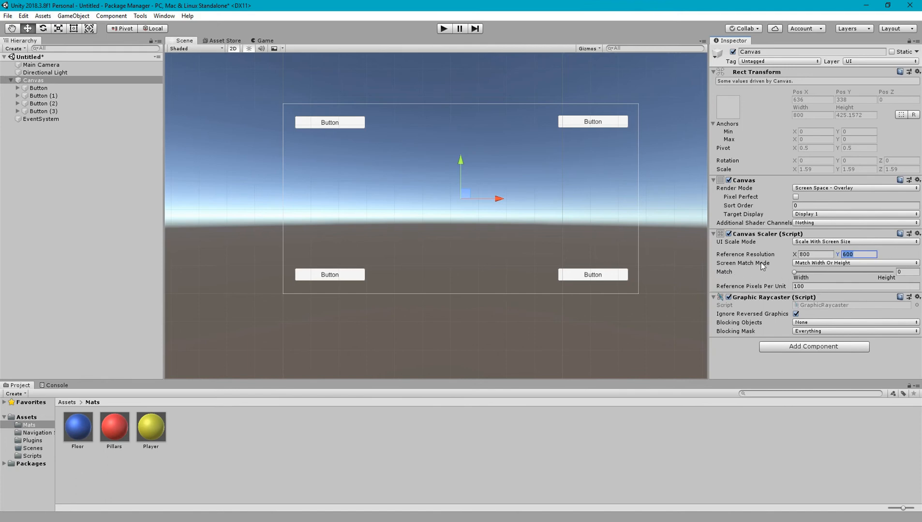
pyautogui.moveTo(732, 270)
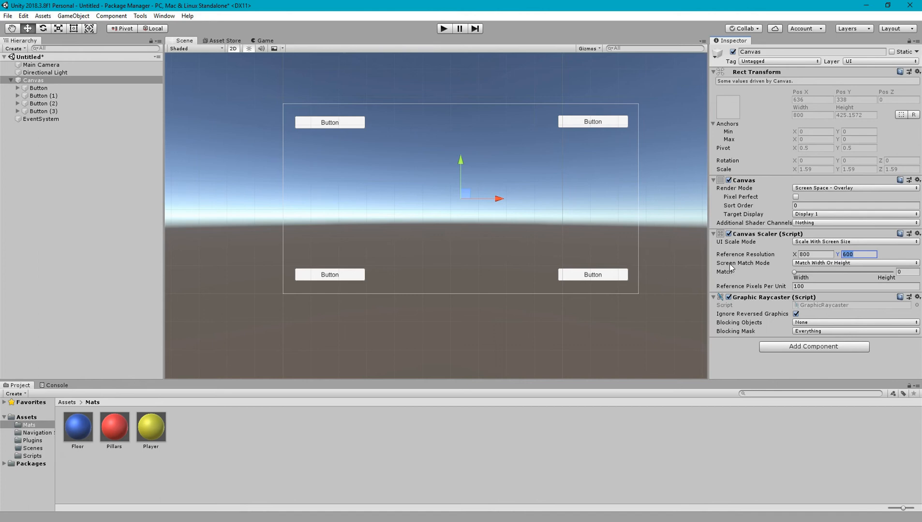
pyautogui.moveTo(797, 286)
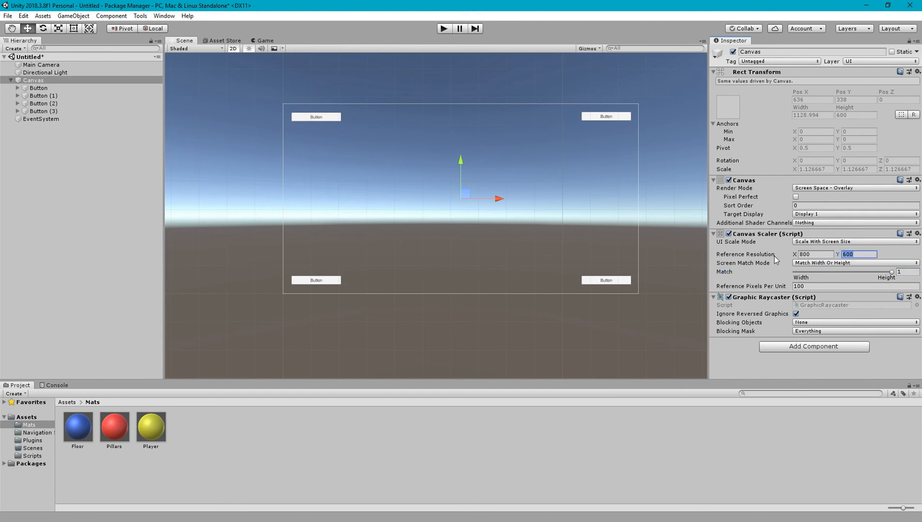
pyautogui.moveTo(776, 254)
pyautogui.write('.5')
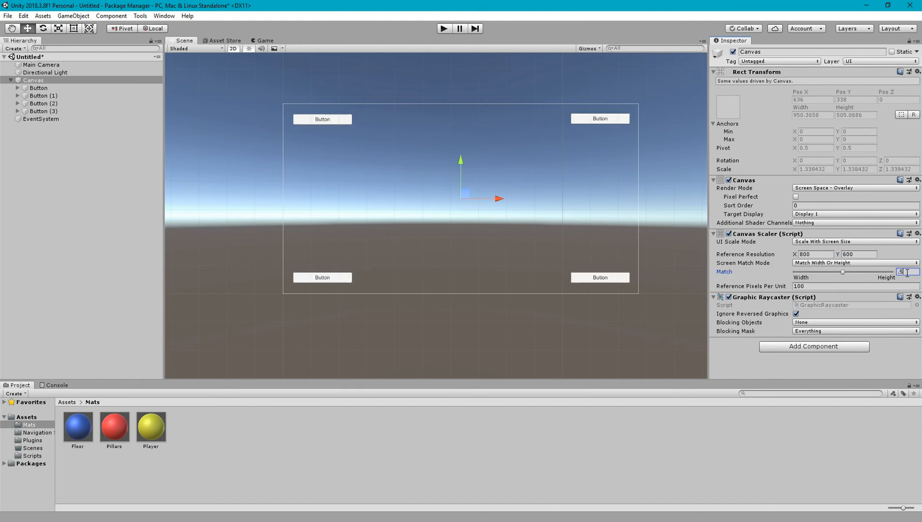
pyautogui.moveTo(843, 277)
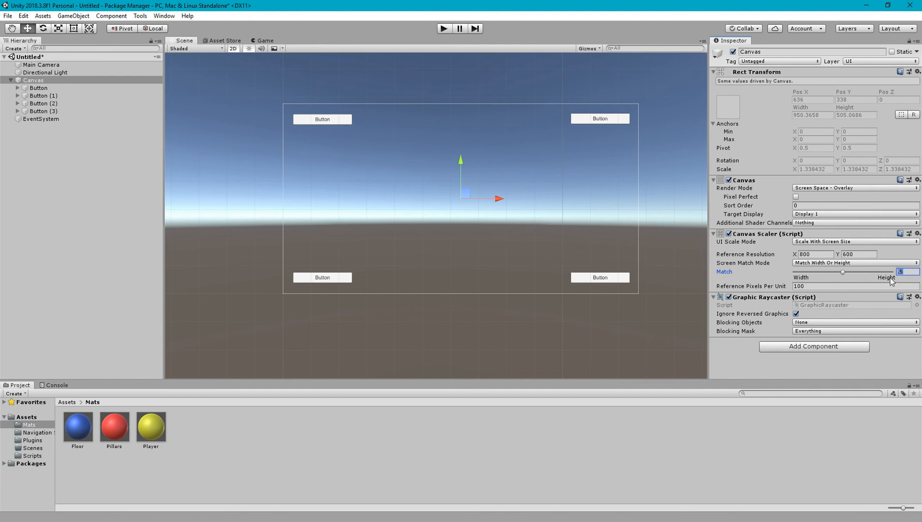
pyautogui.moveTo(785, 260)
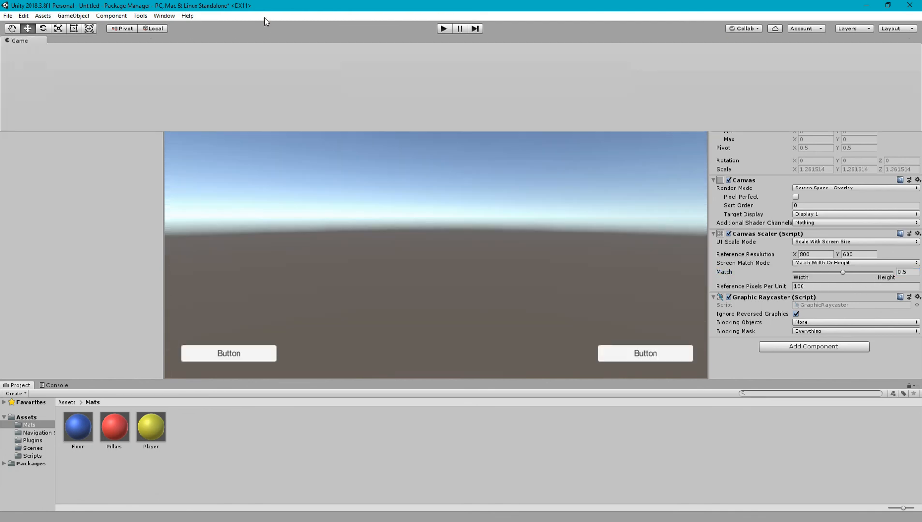
pyautogui.moveTo(246, 6)
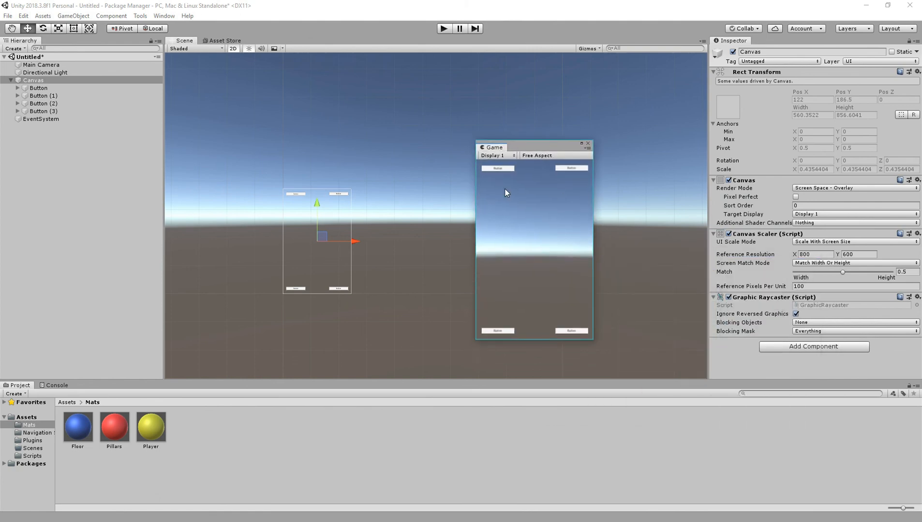
# Dock the Game view back beside Scene and reselect the Canvas to review its scaler
pyautogui.click(263, 40)
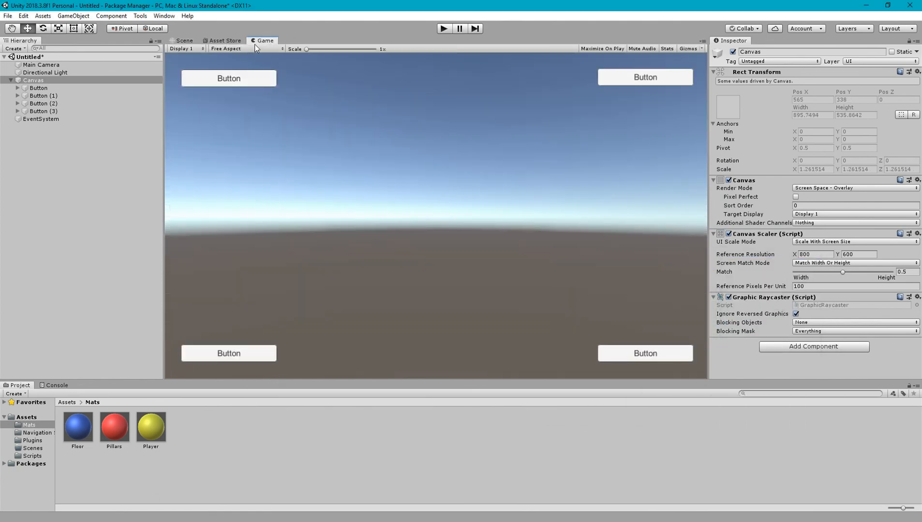
pyautogui.click(39, 87)
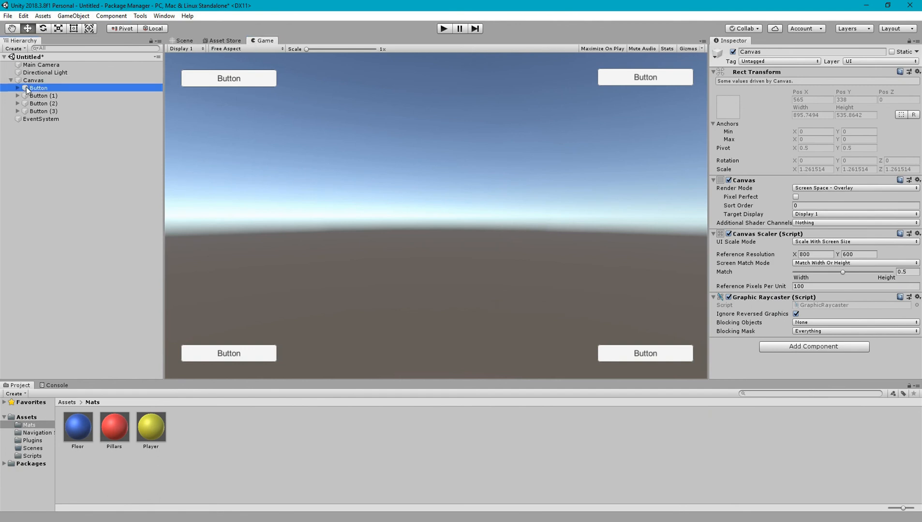
pyautogui.click(33, 79)
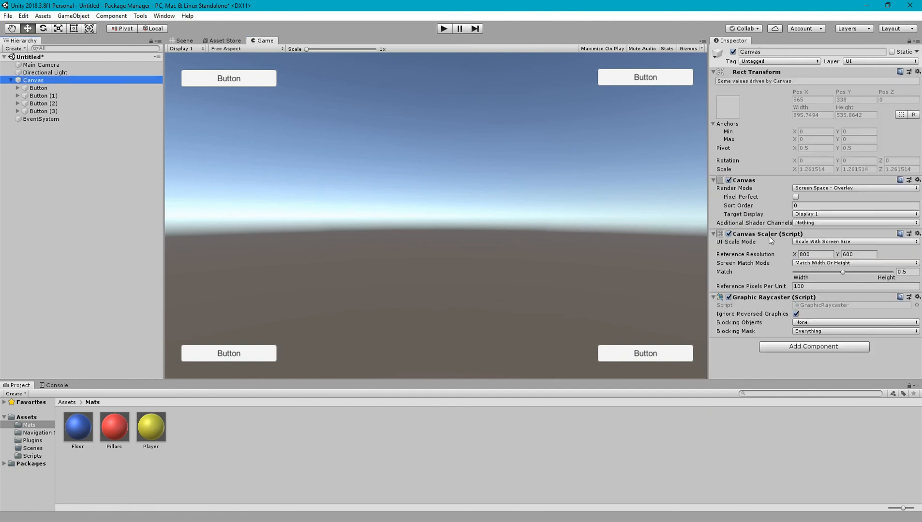
pyautogui.moveTo(821, 264)
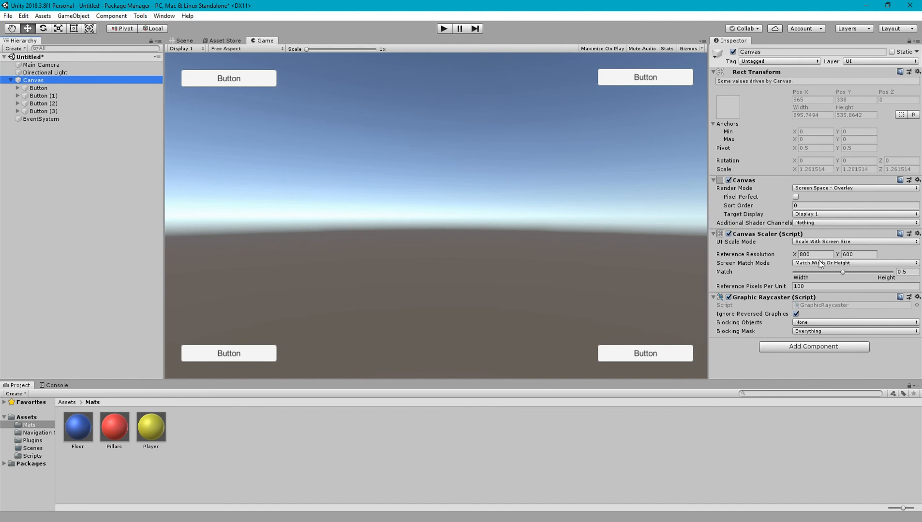